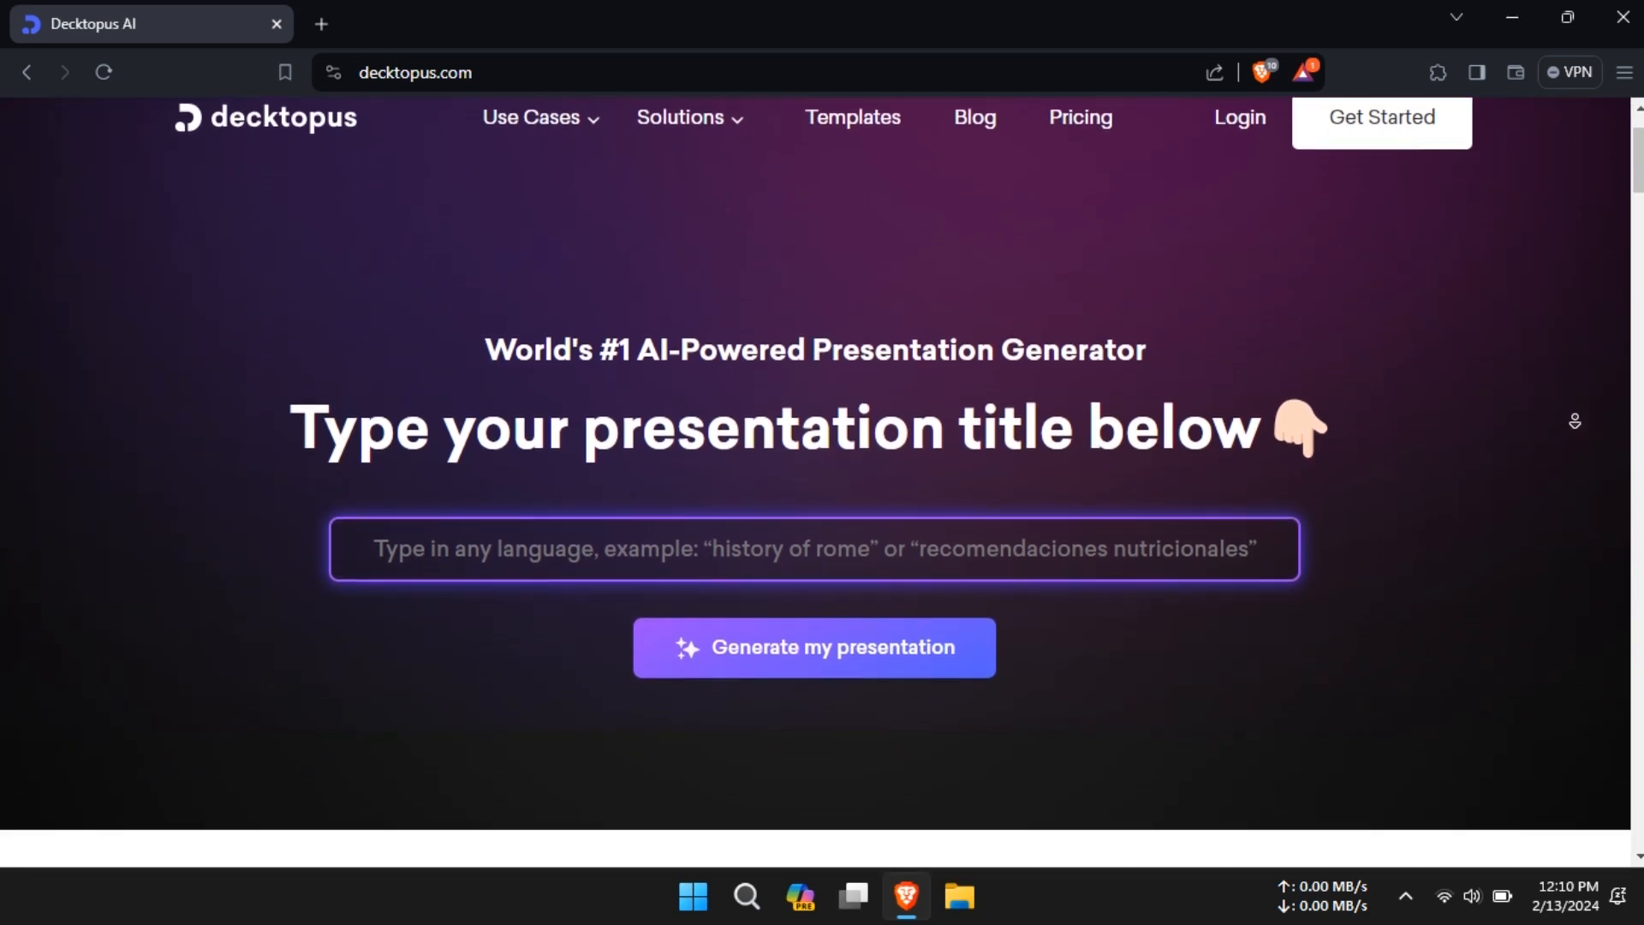
Browse down to the Cheerful design category and start a deck from Cheerful Barcelona
scroll(down, 3)
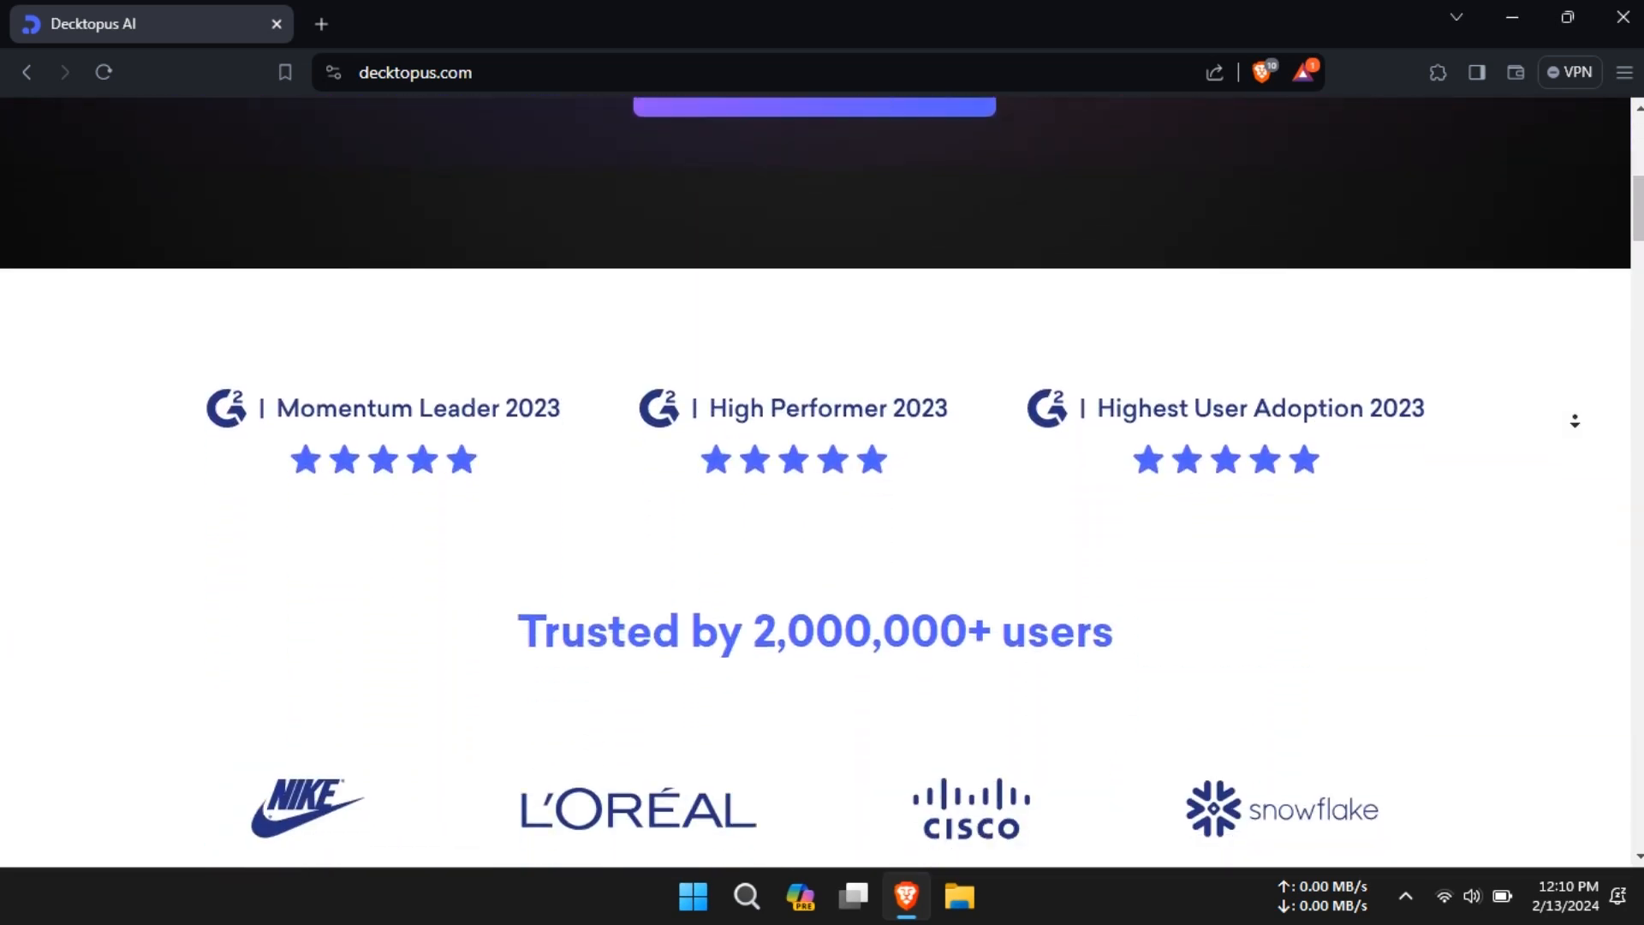
scroll(down, 3)
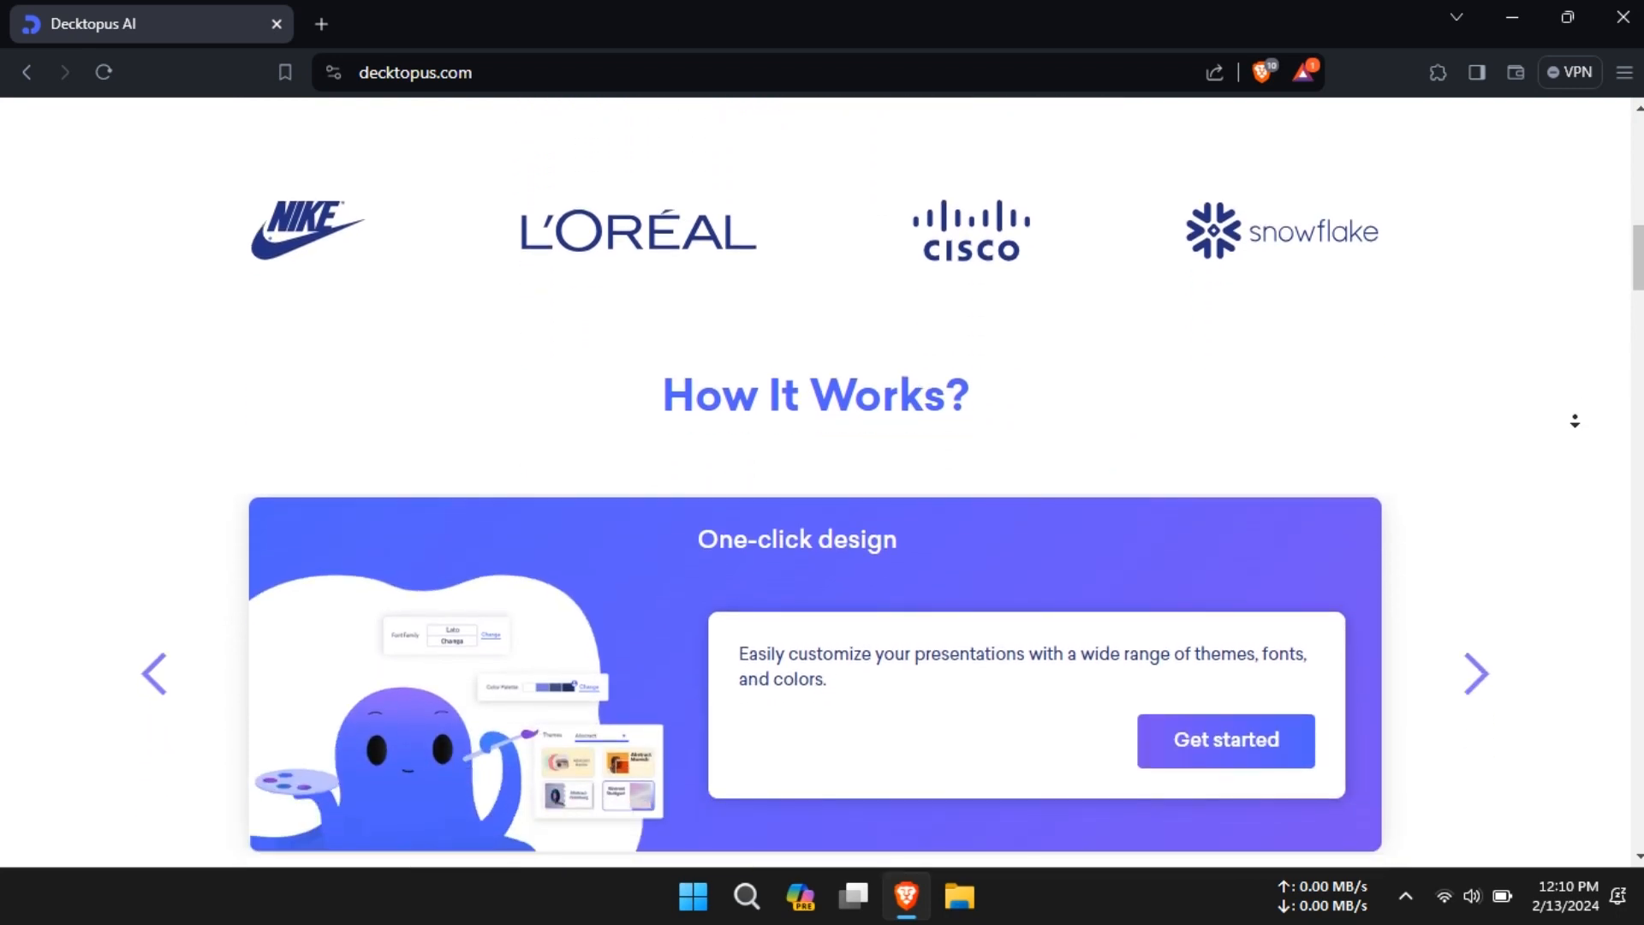
scroll(down, 3)
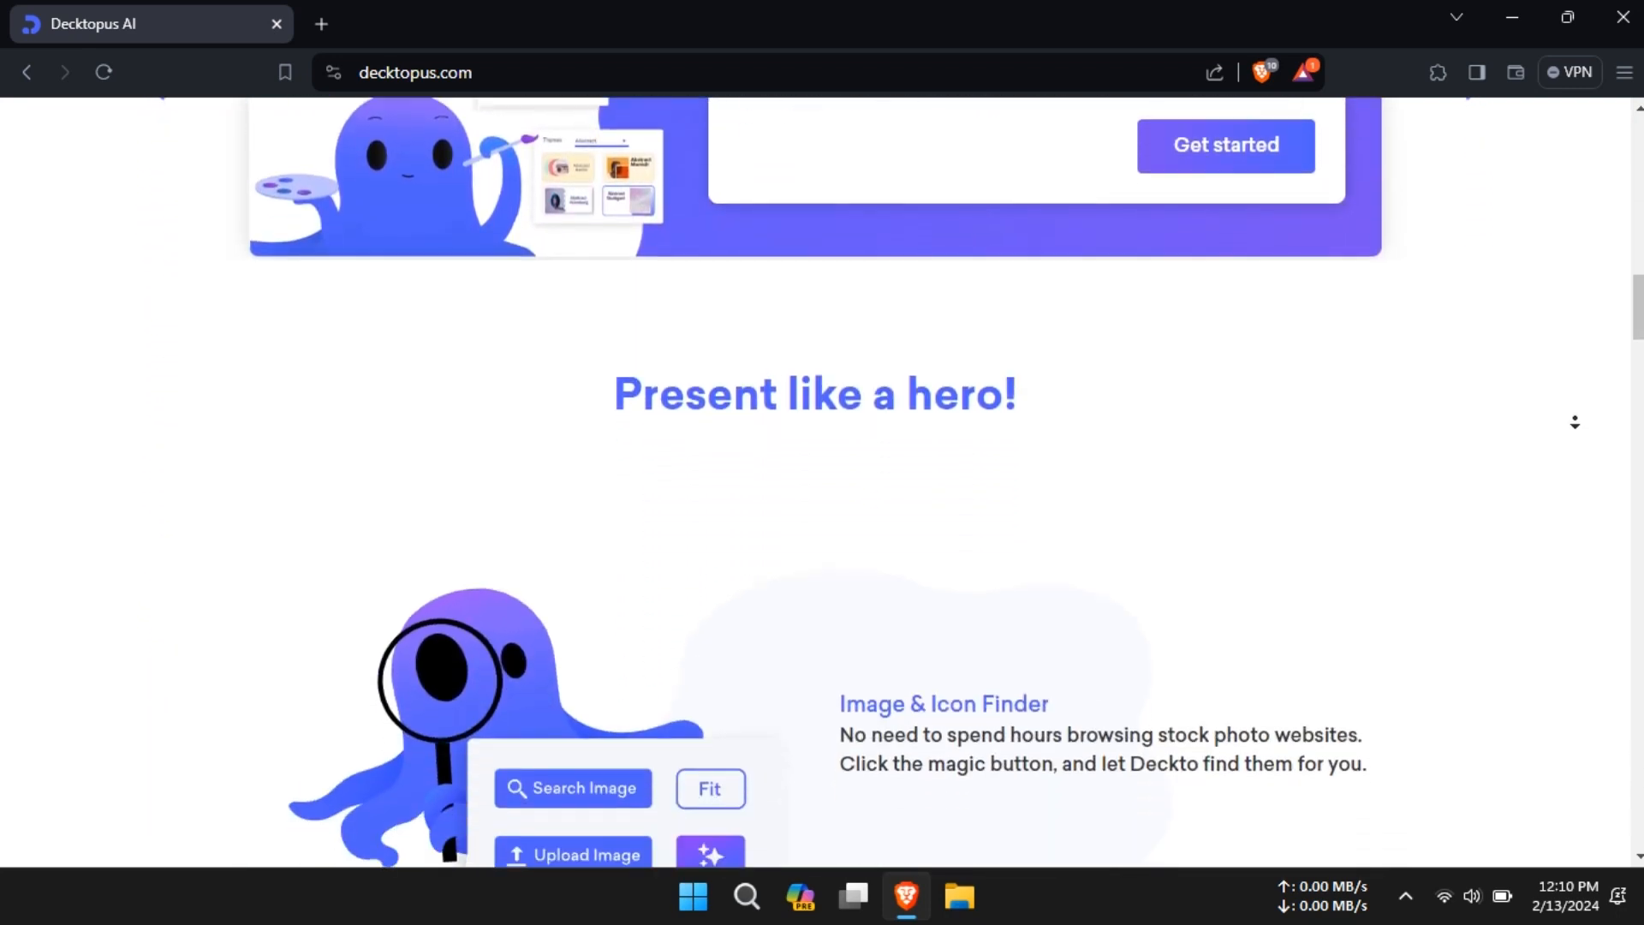
scroll(down, 3)
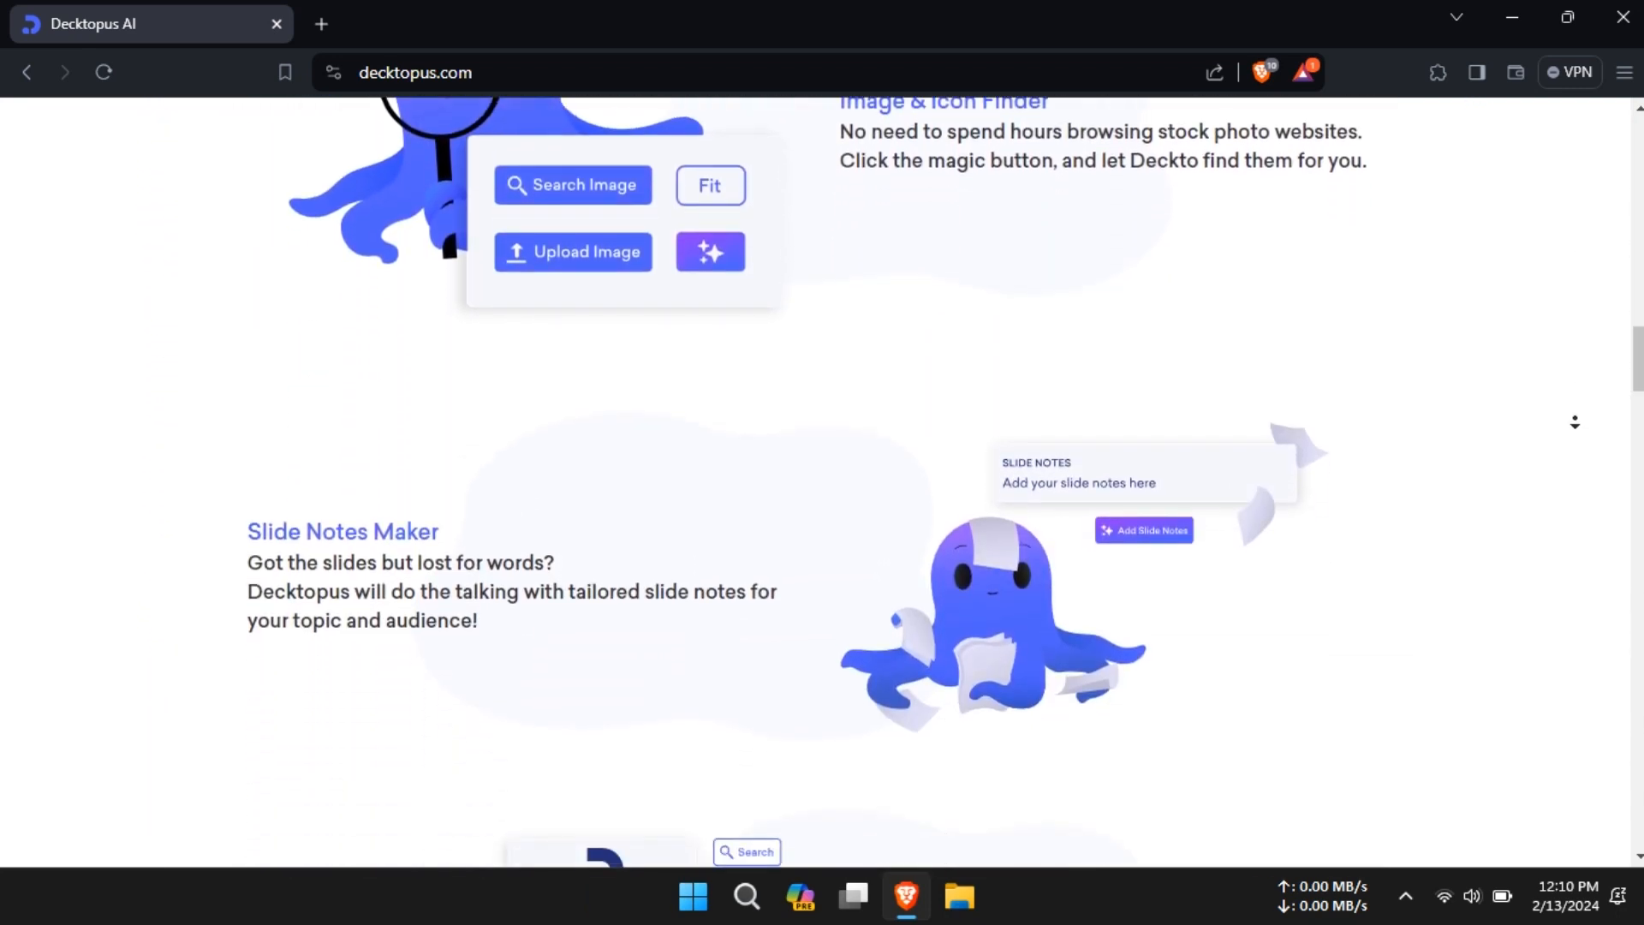
scroll(down, 3)
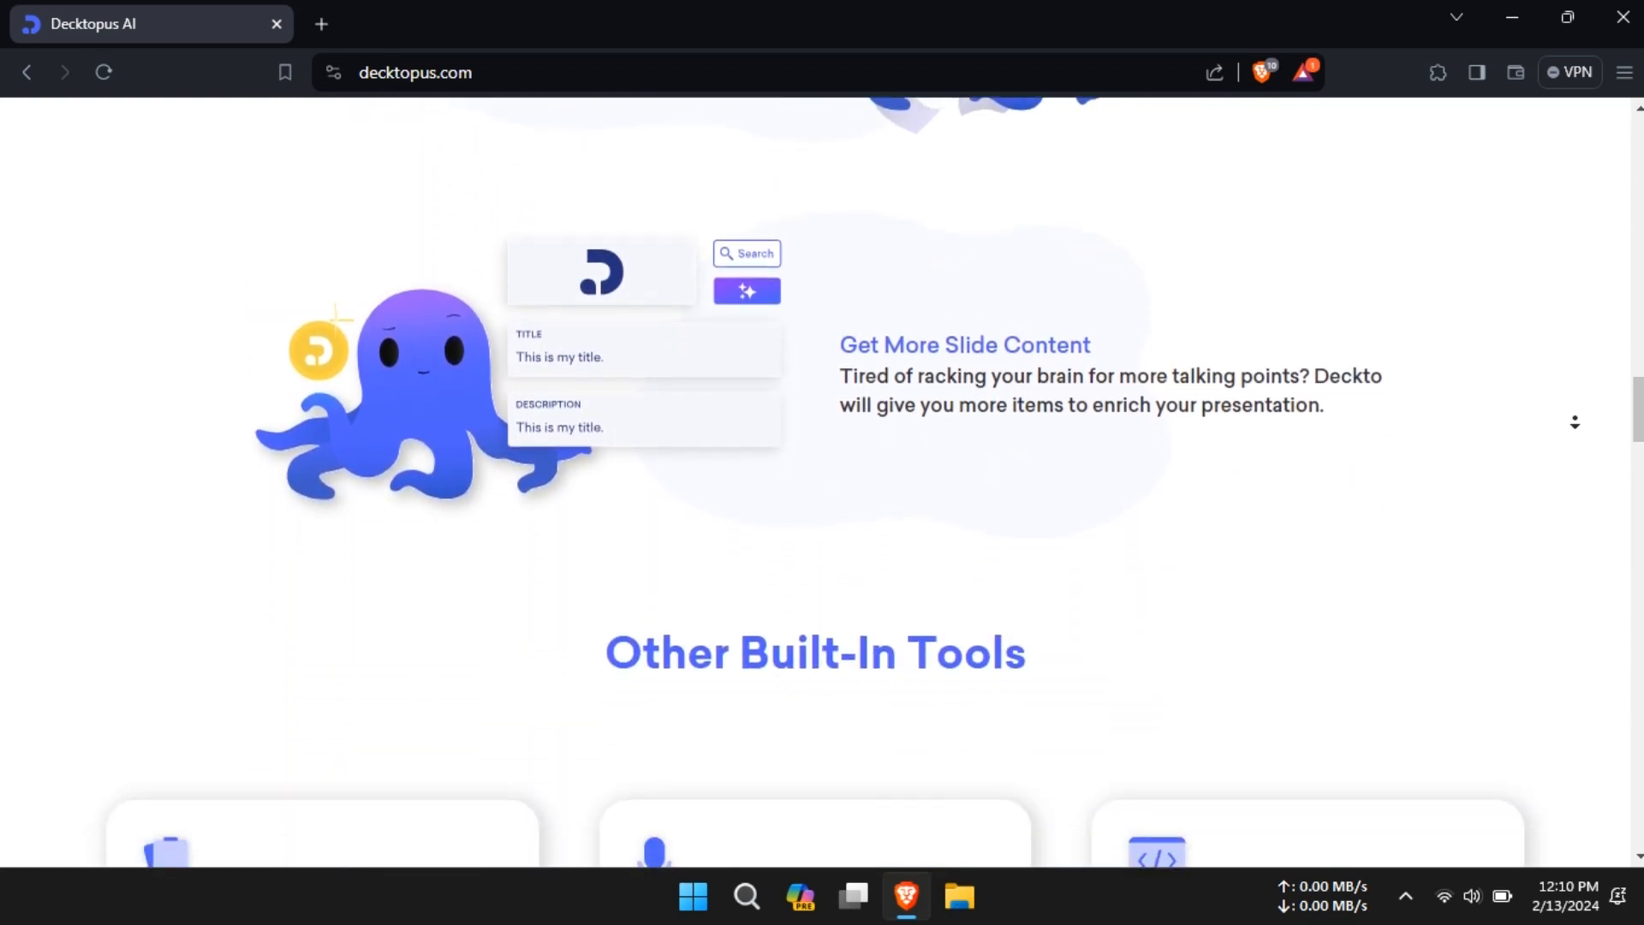
scroll(down, 3)
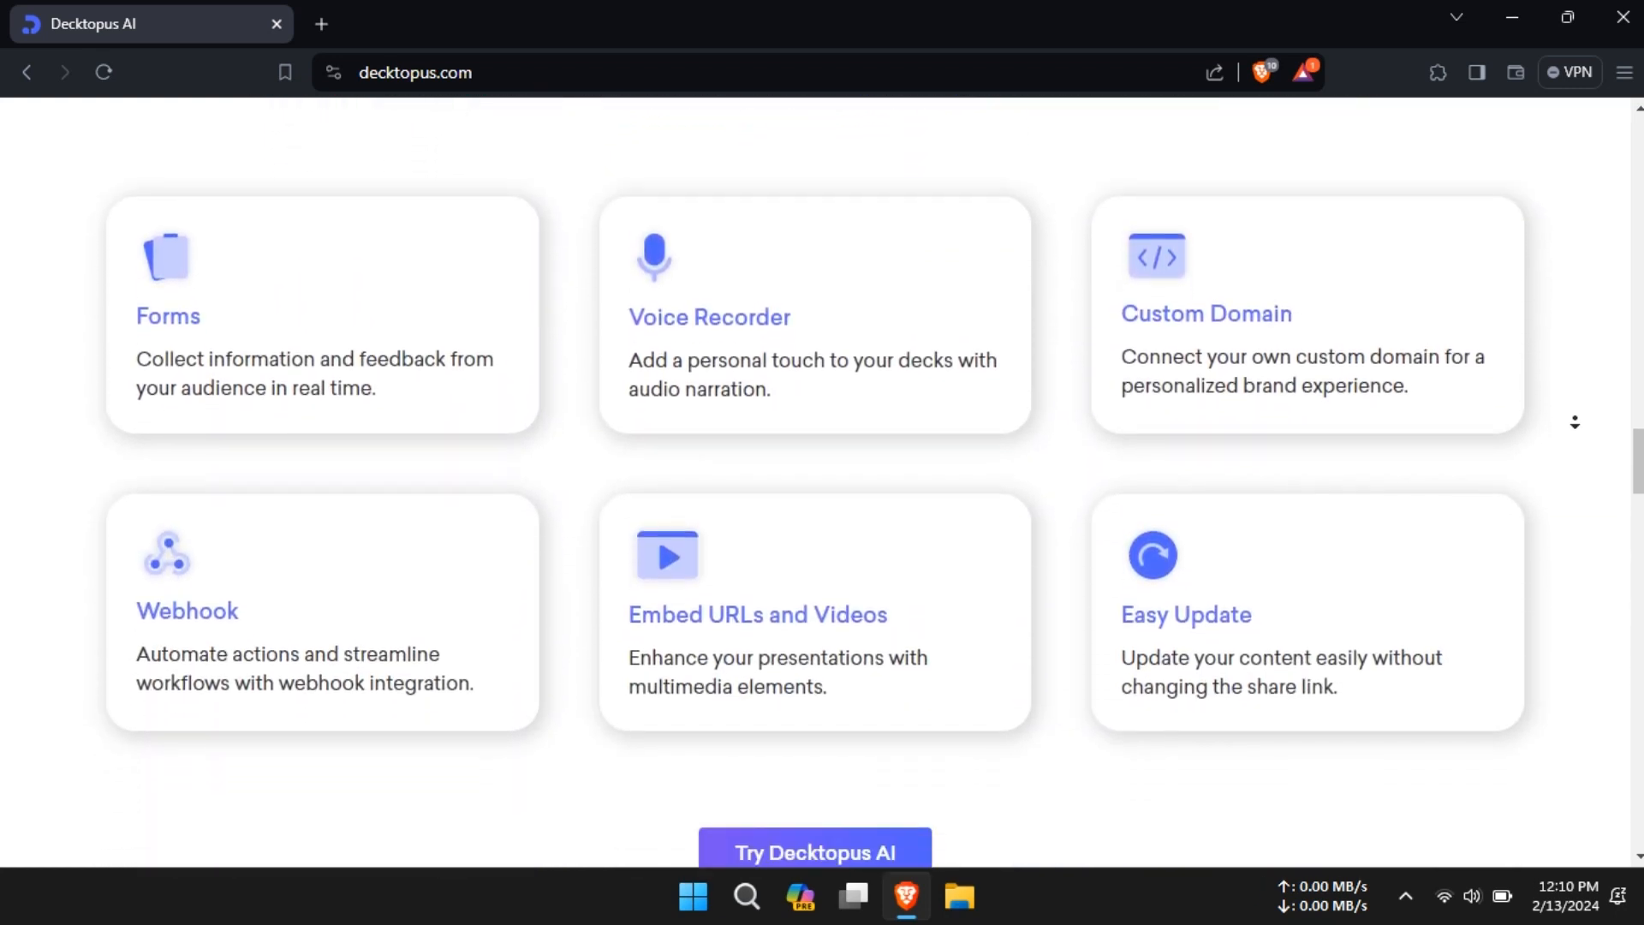
scroll(down, 3)
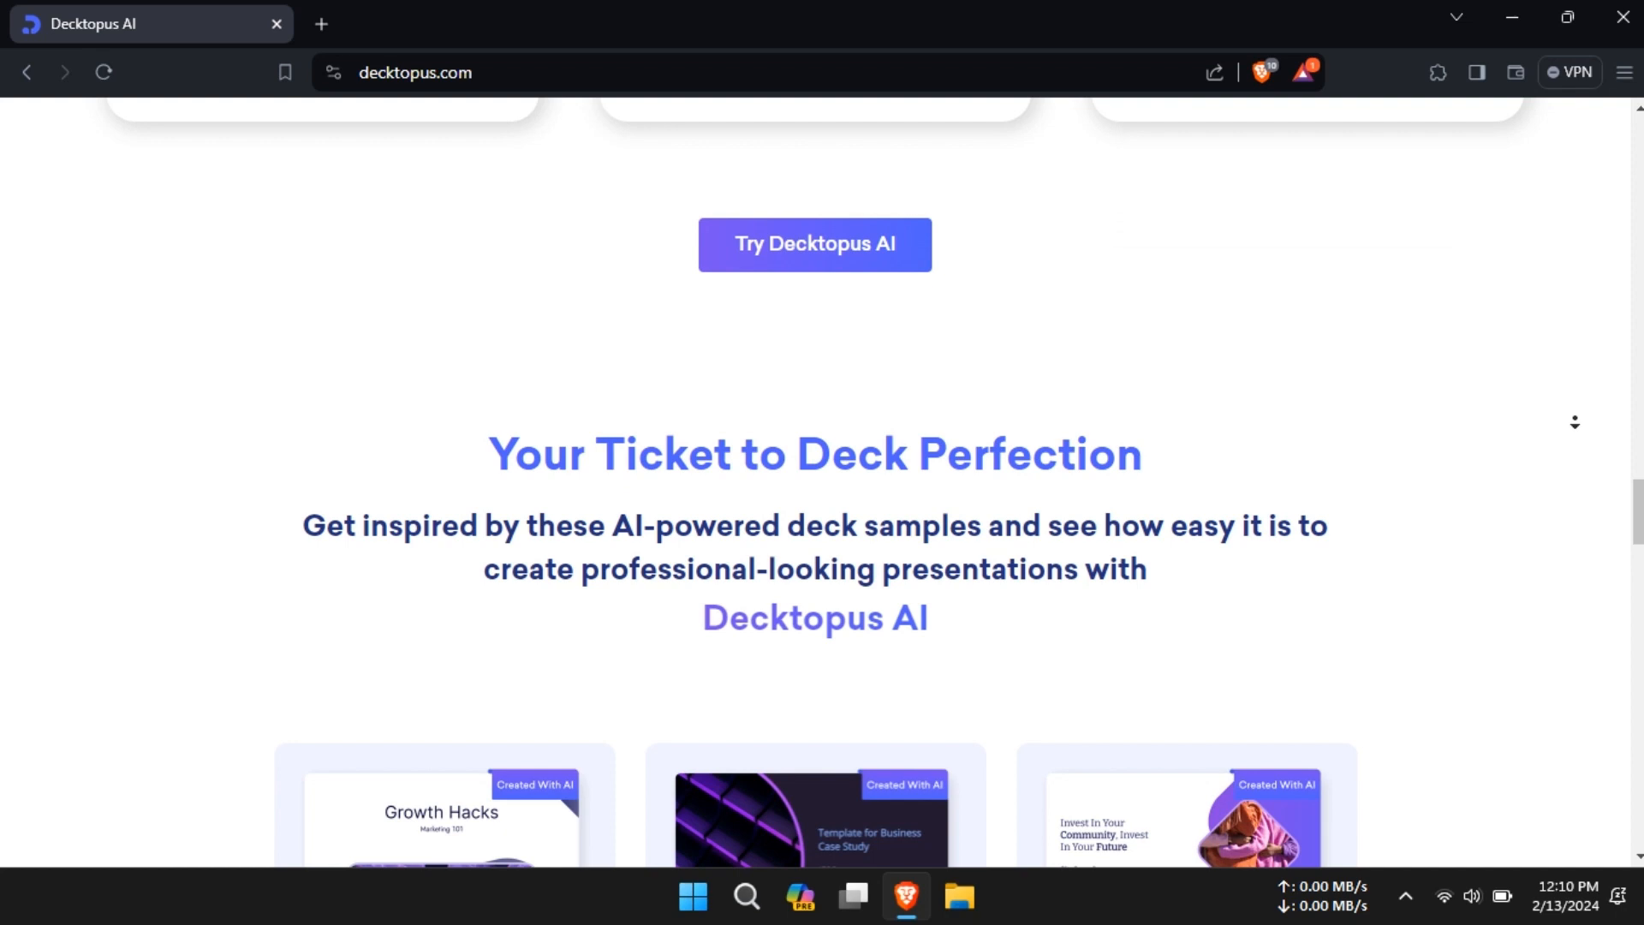
scroll(down, 3)
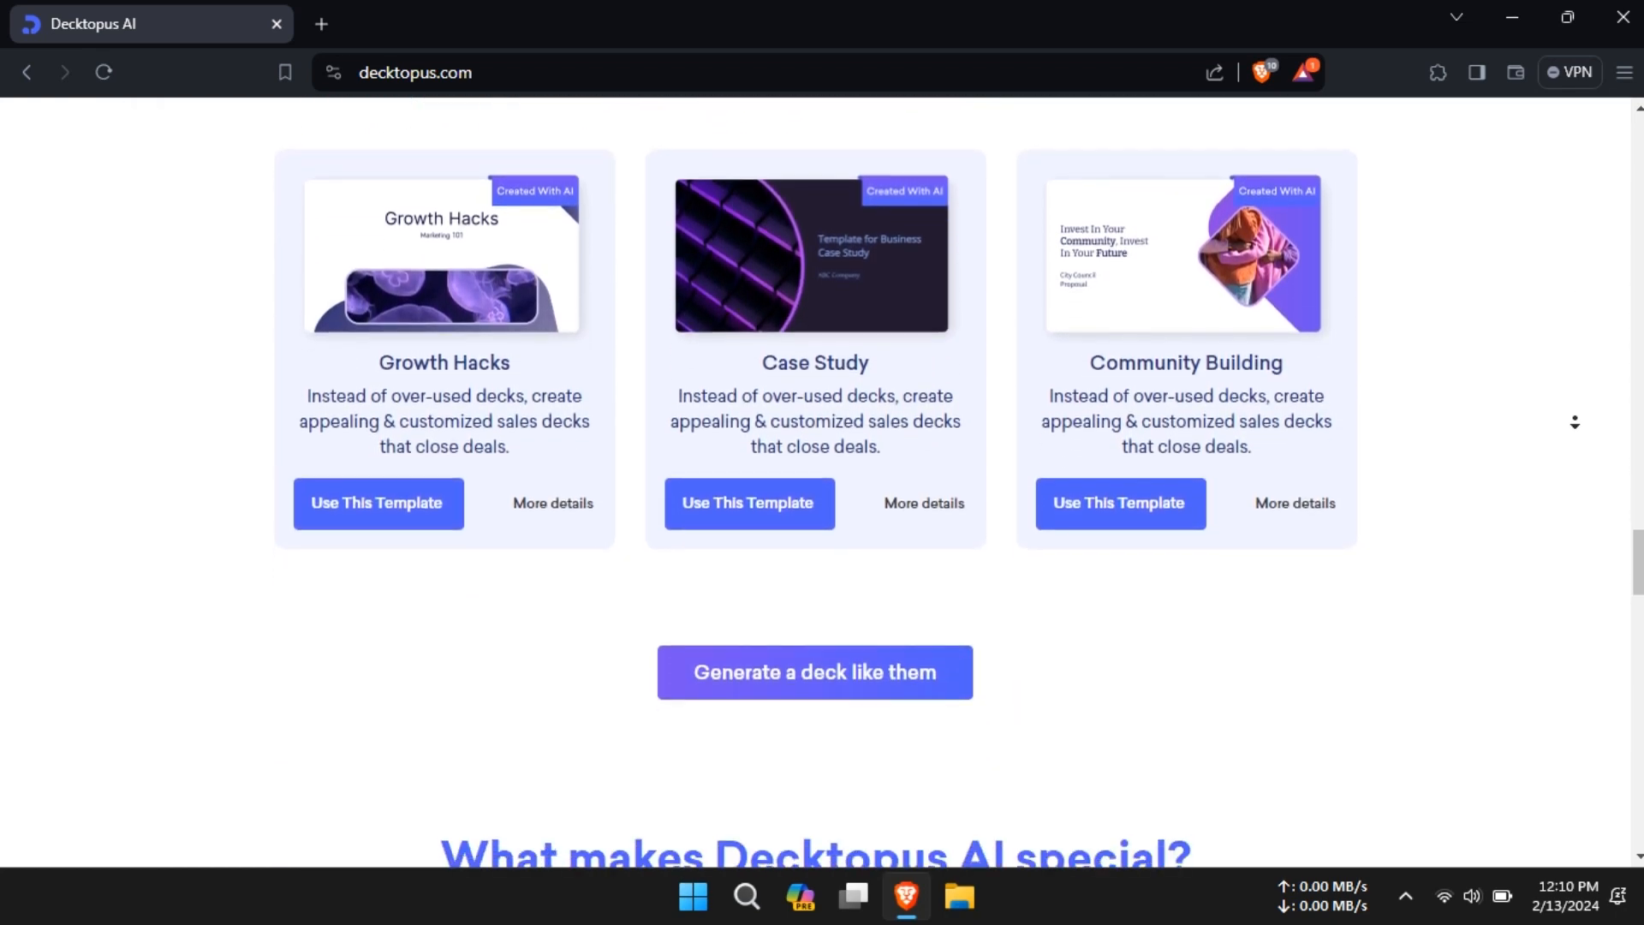
scroll(down, 3)
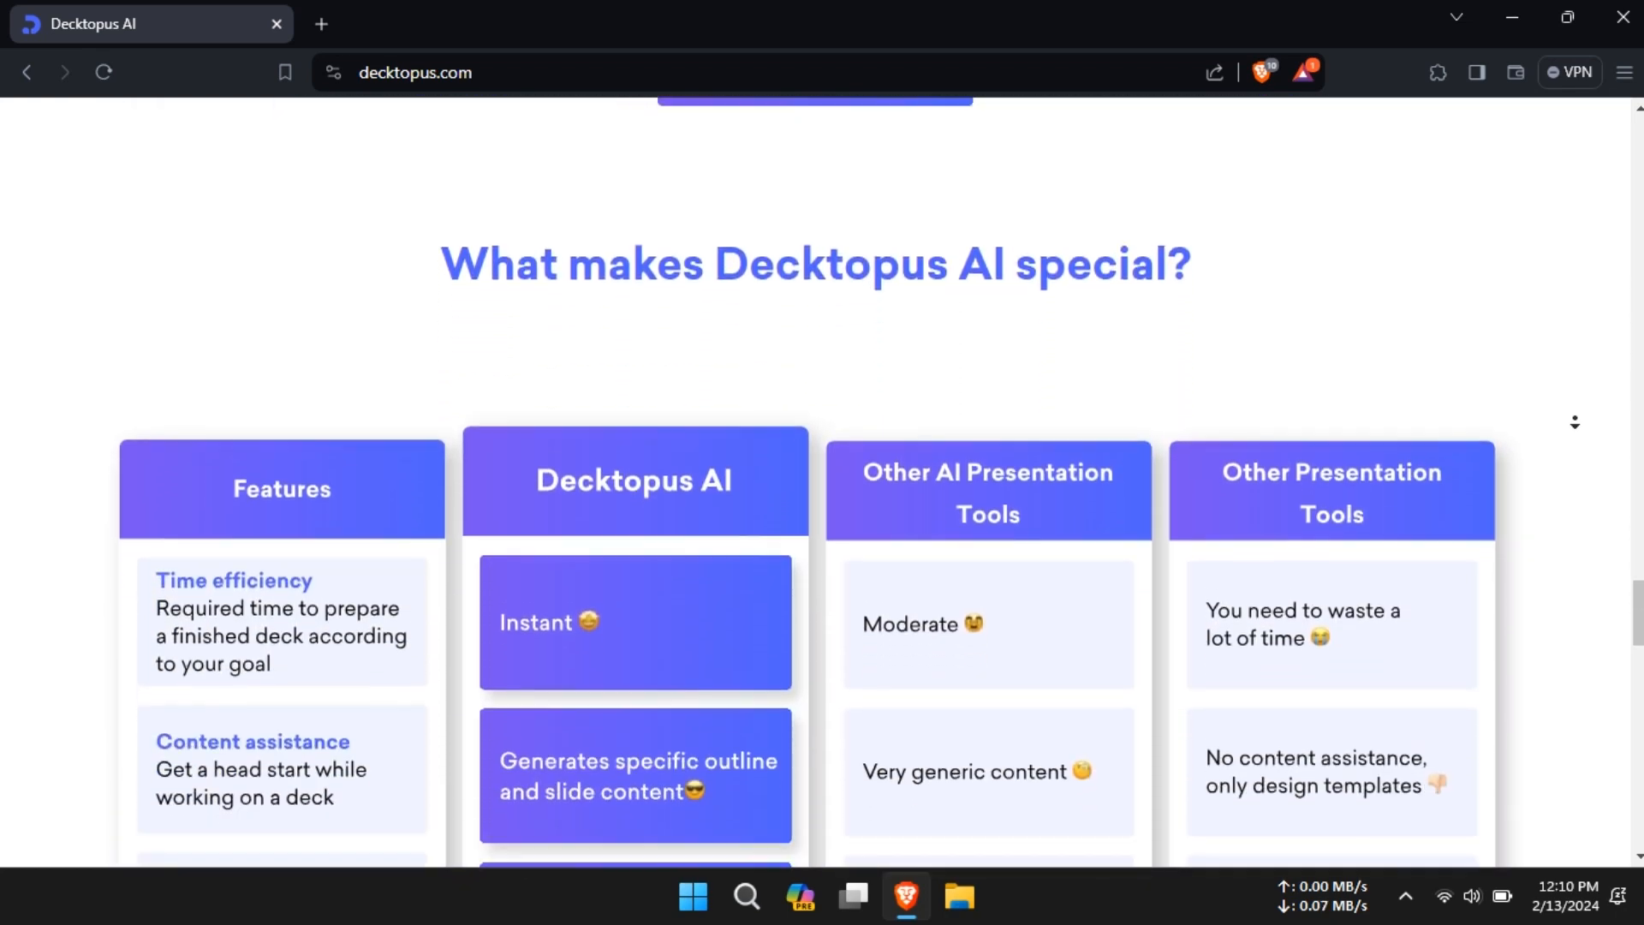
scroll(down, 3)
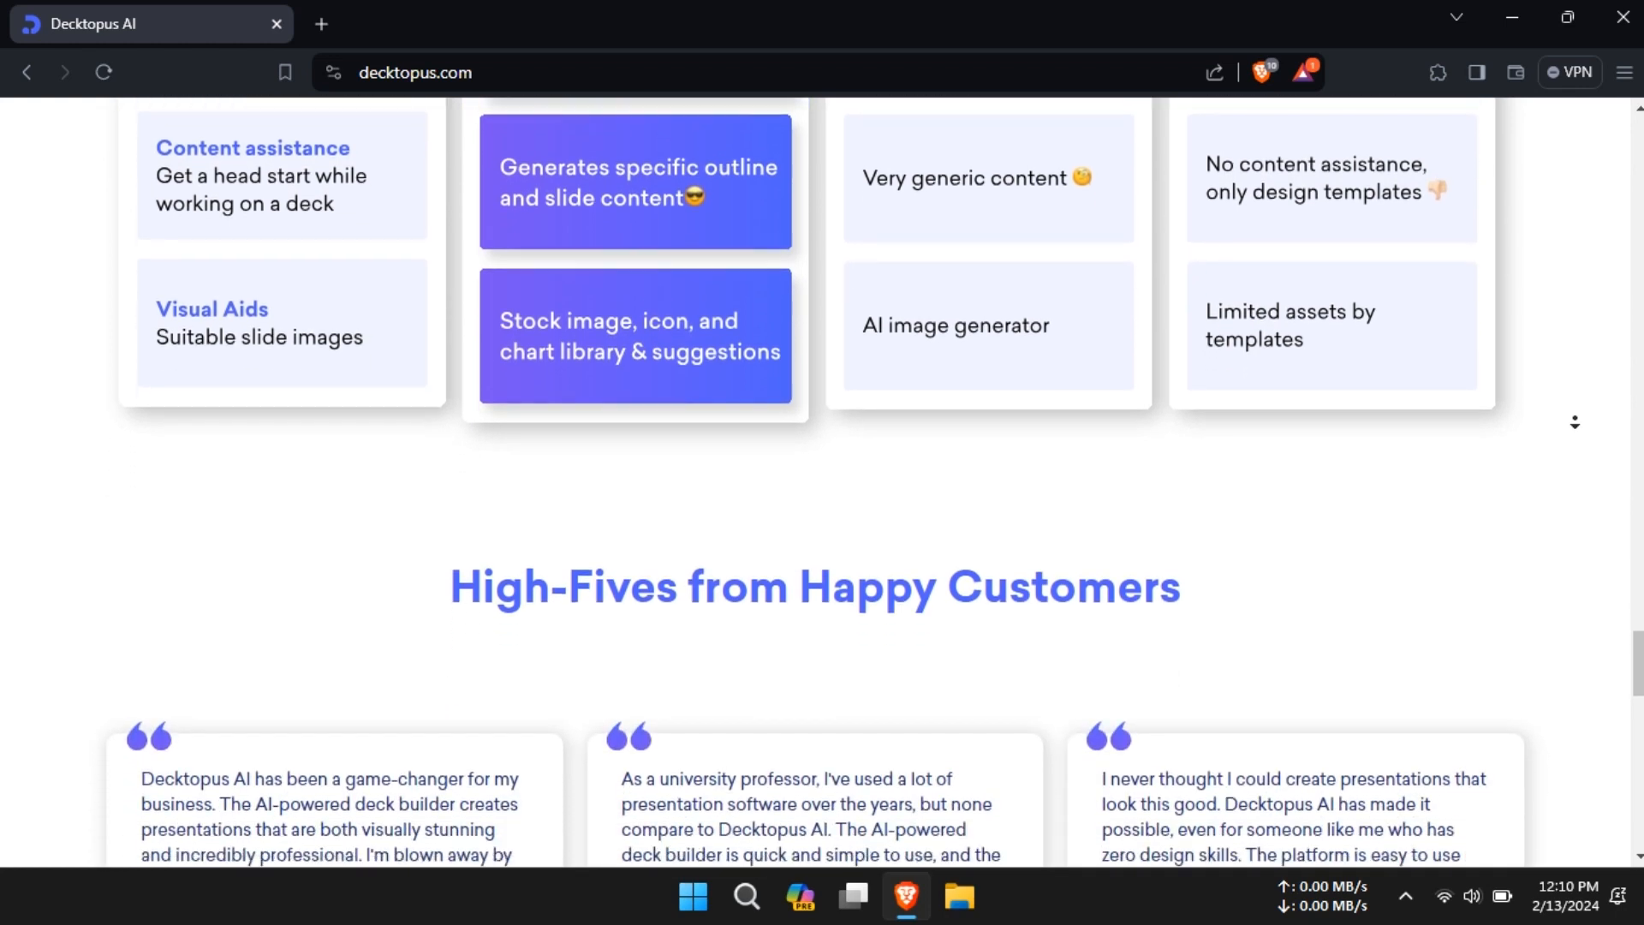
scroll(down, 3)
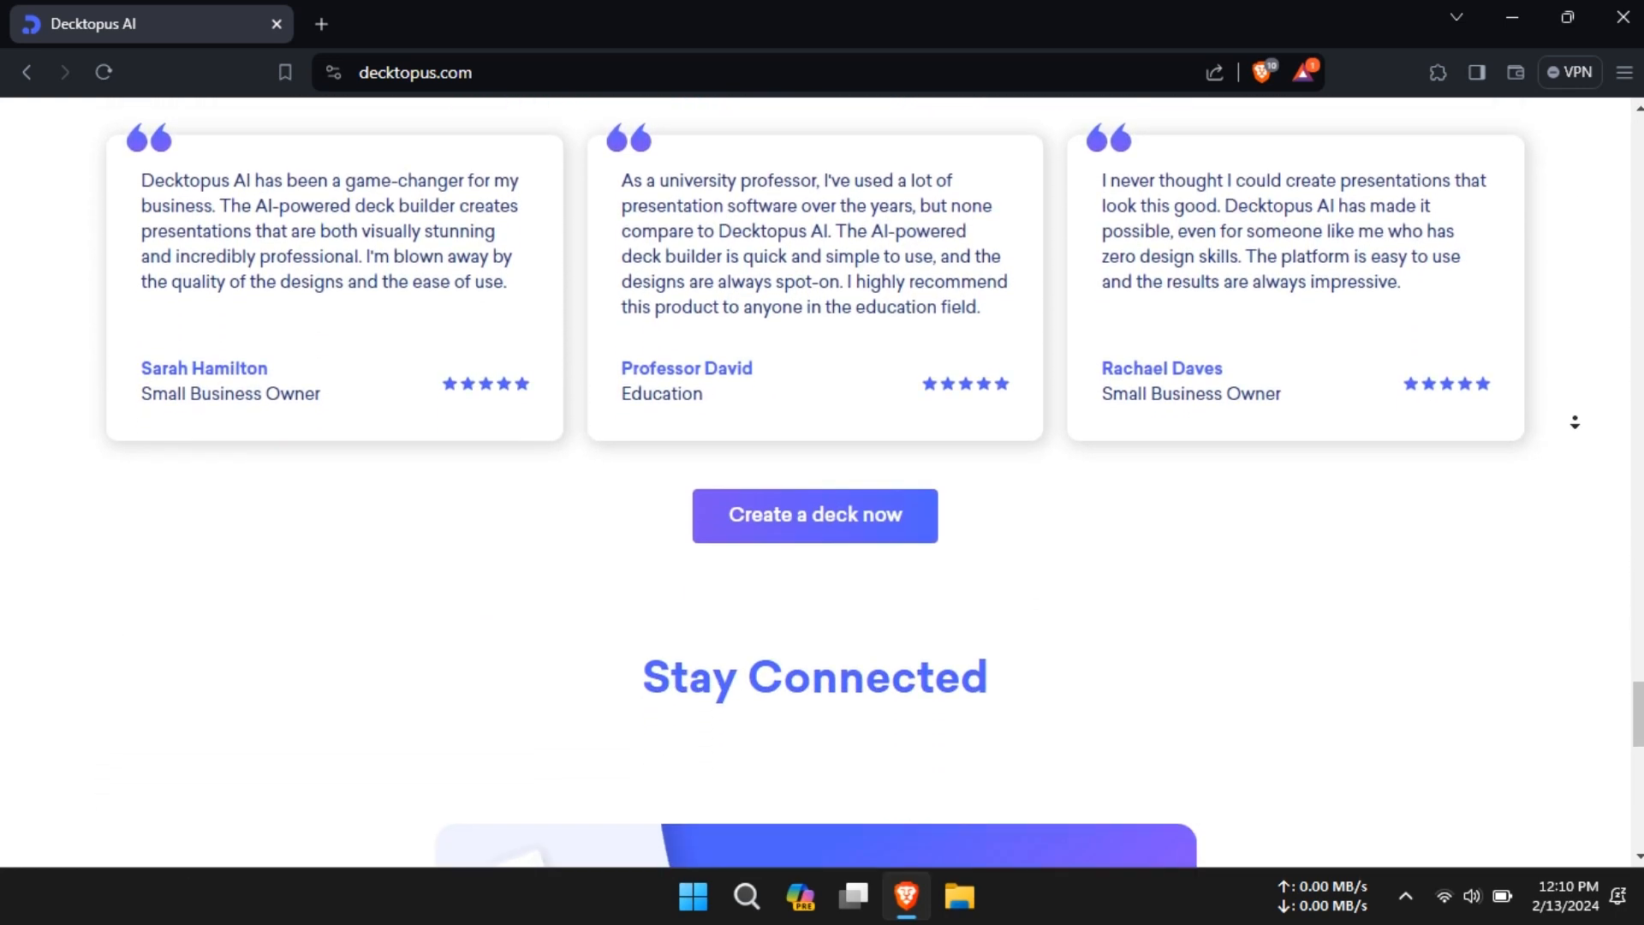
scroll(down, 3)
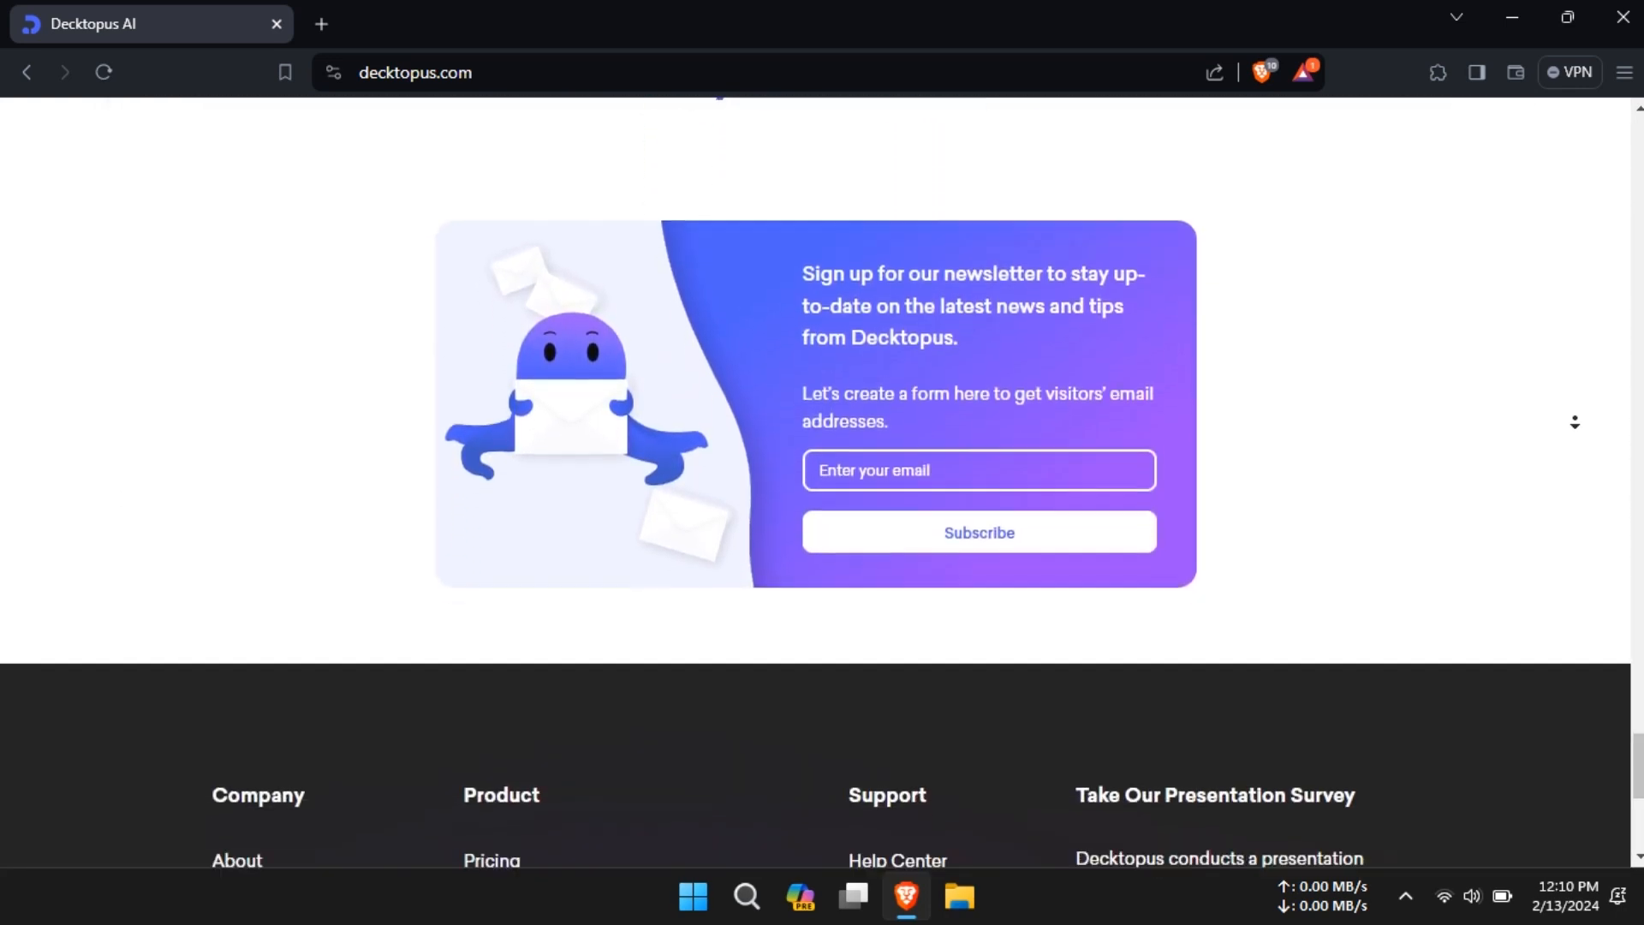
scroll(down, 3)
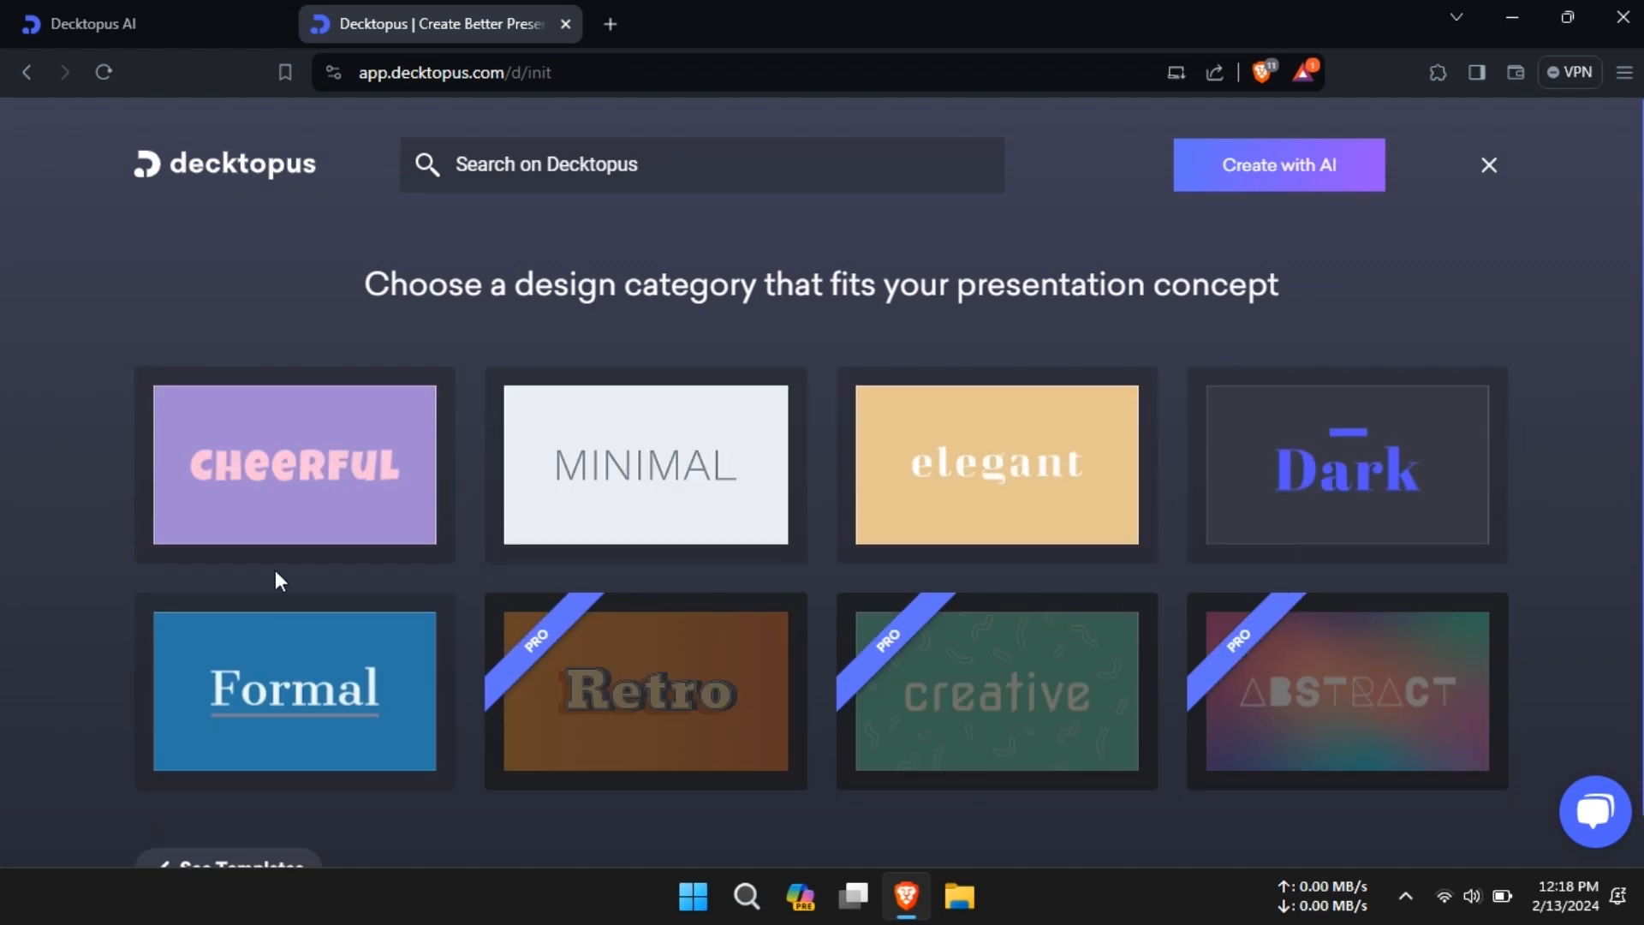
click(296, 466)
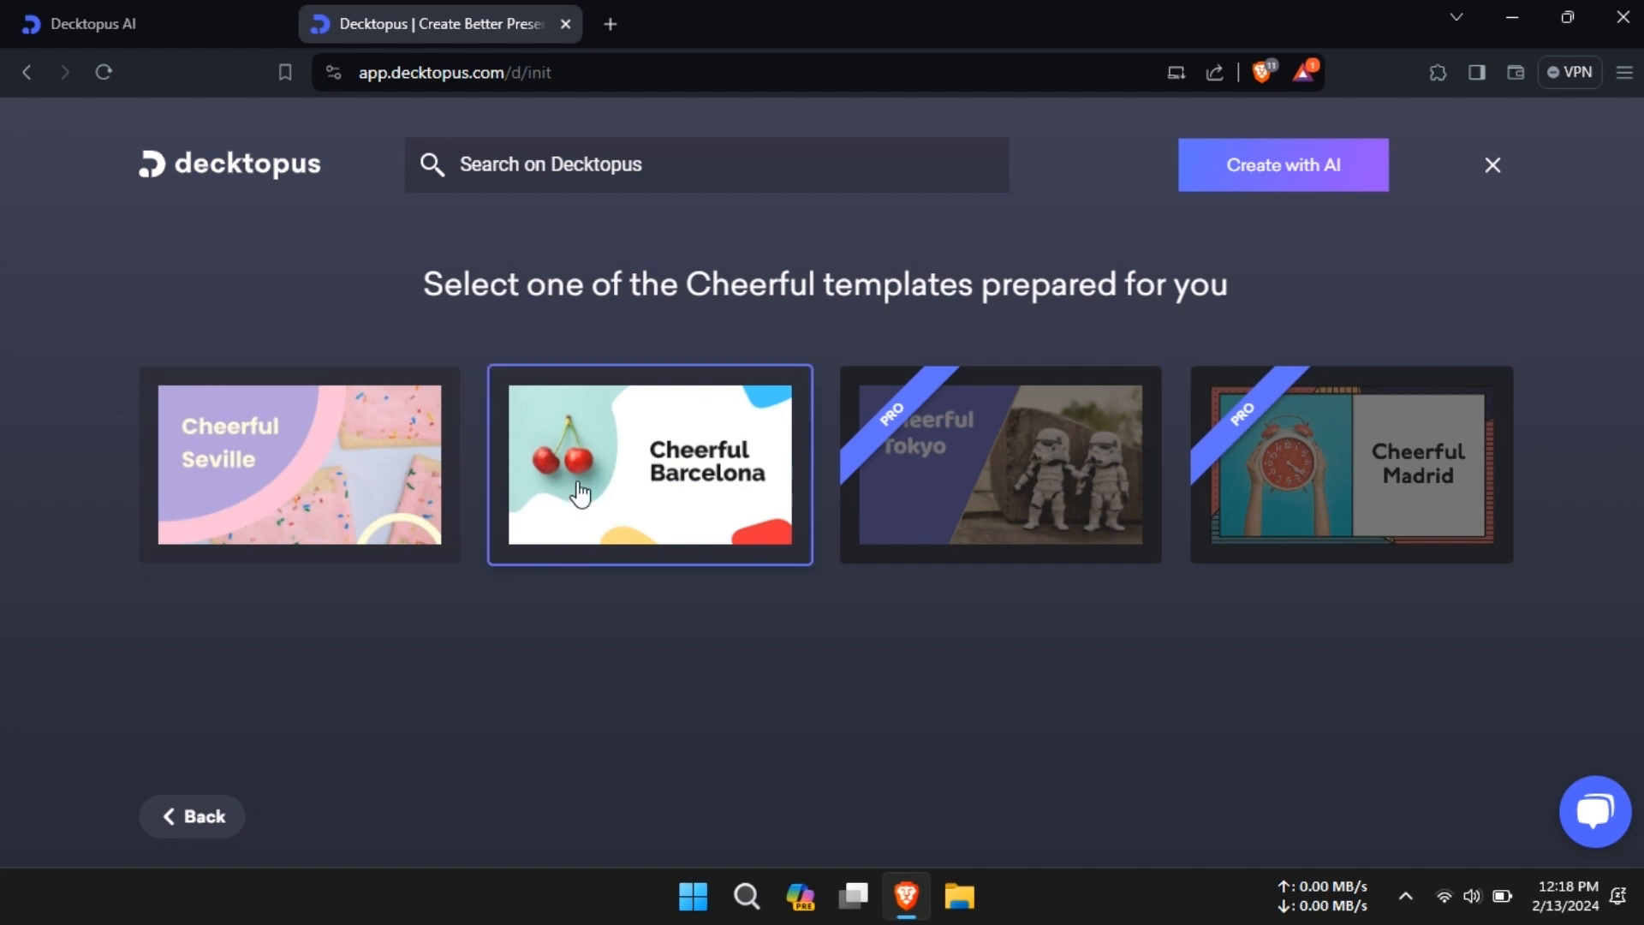
click(648, 466)
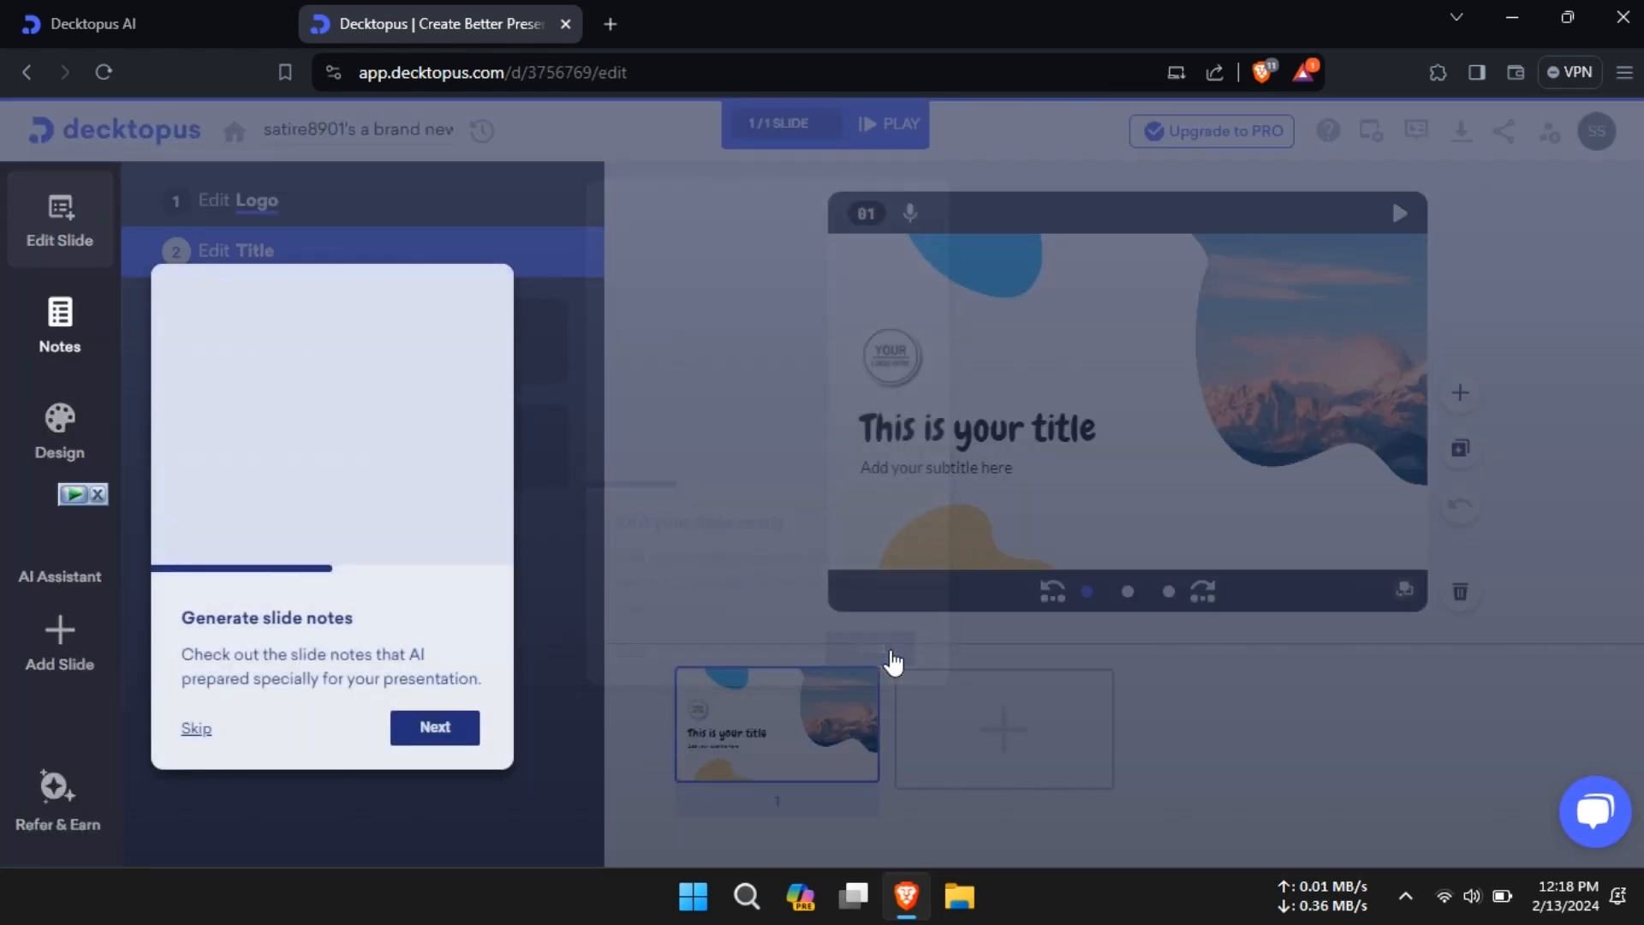
Add an icon-list slide and search 'chatgpt' to give Item 1 the ChatGPT icon
click(196, 728)
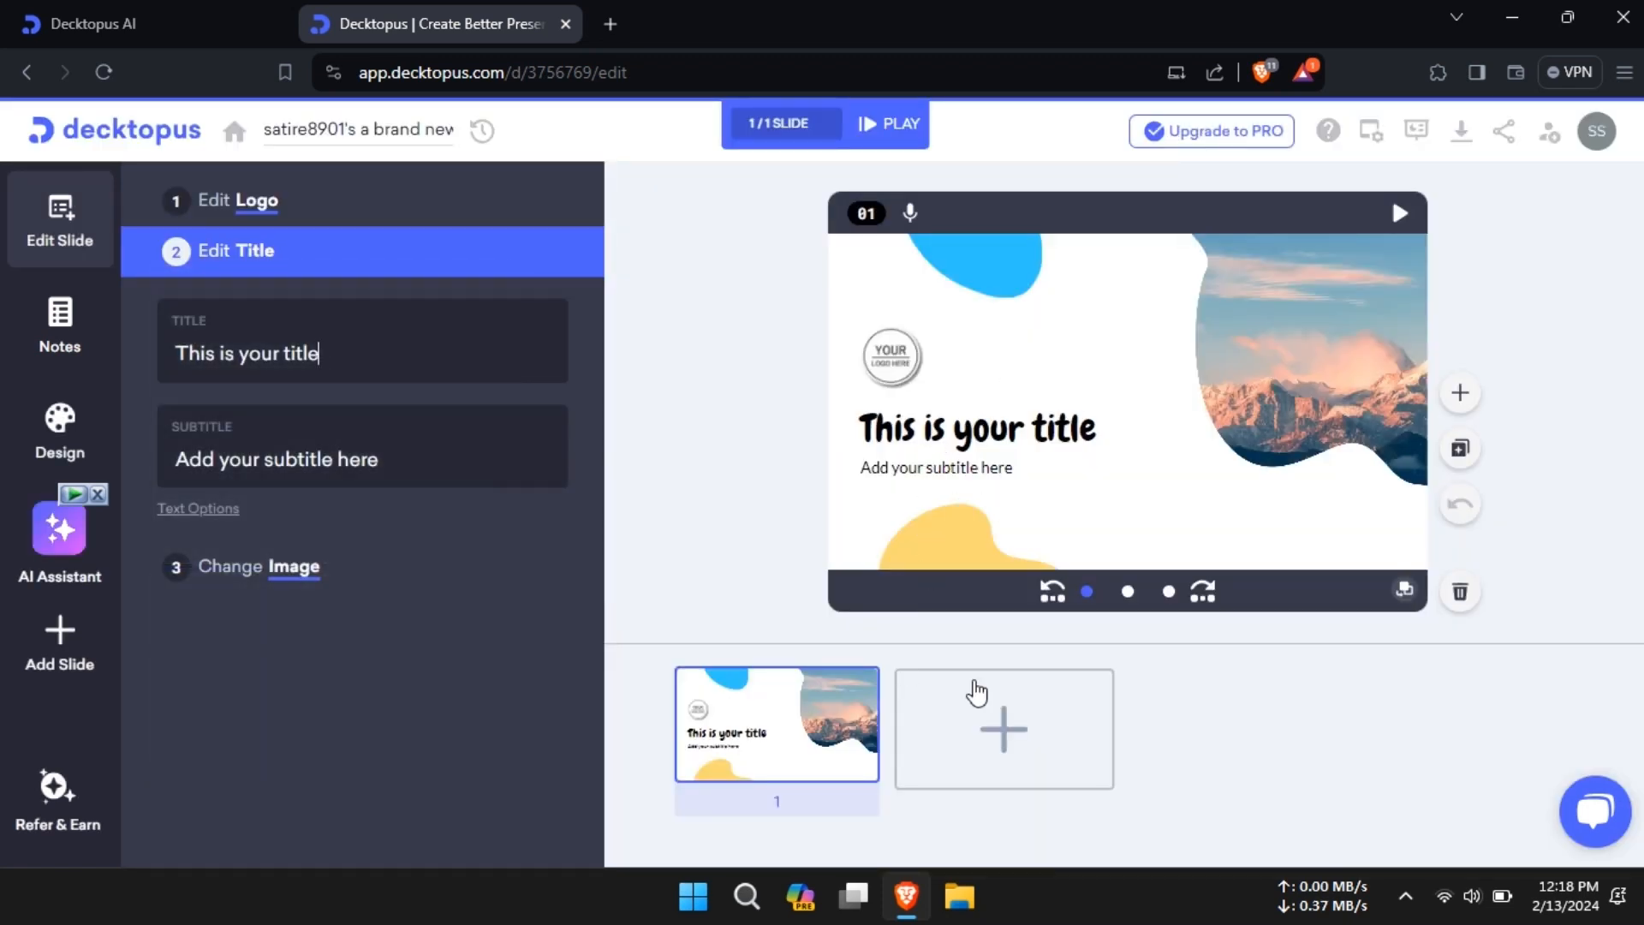
mouse_move(436, 364)
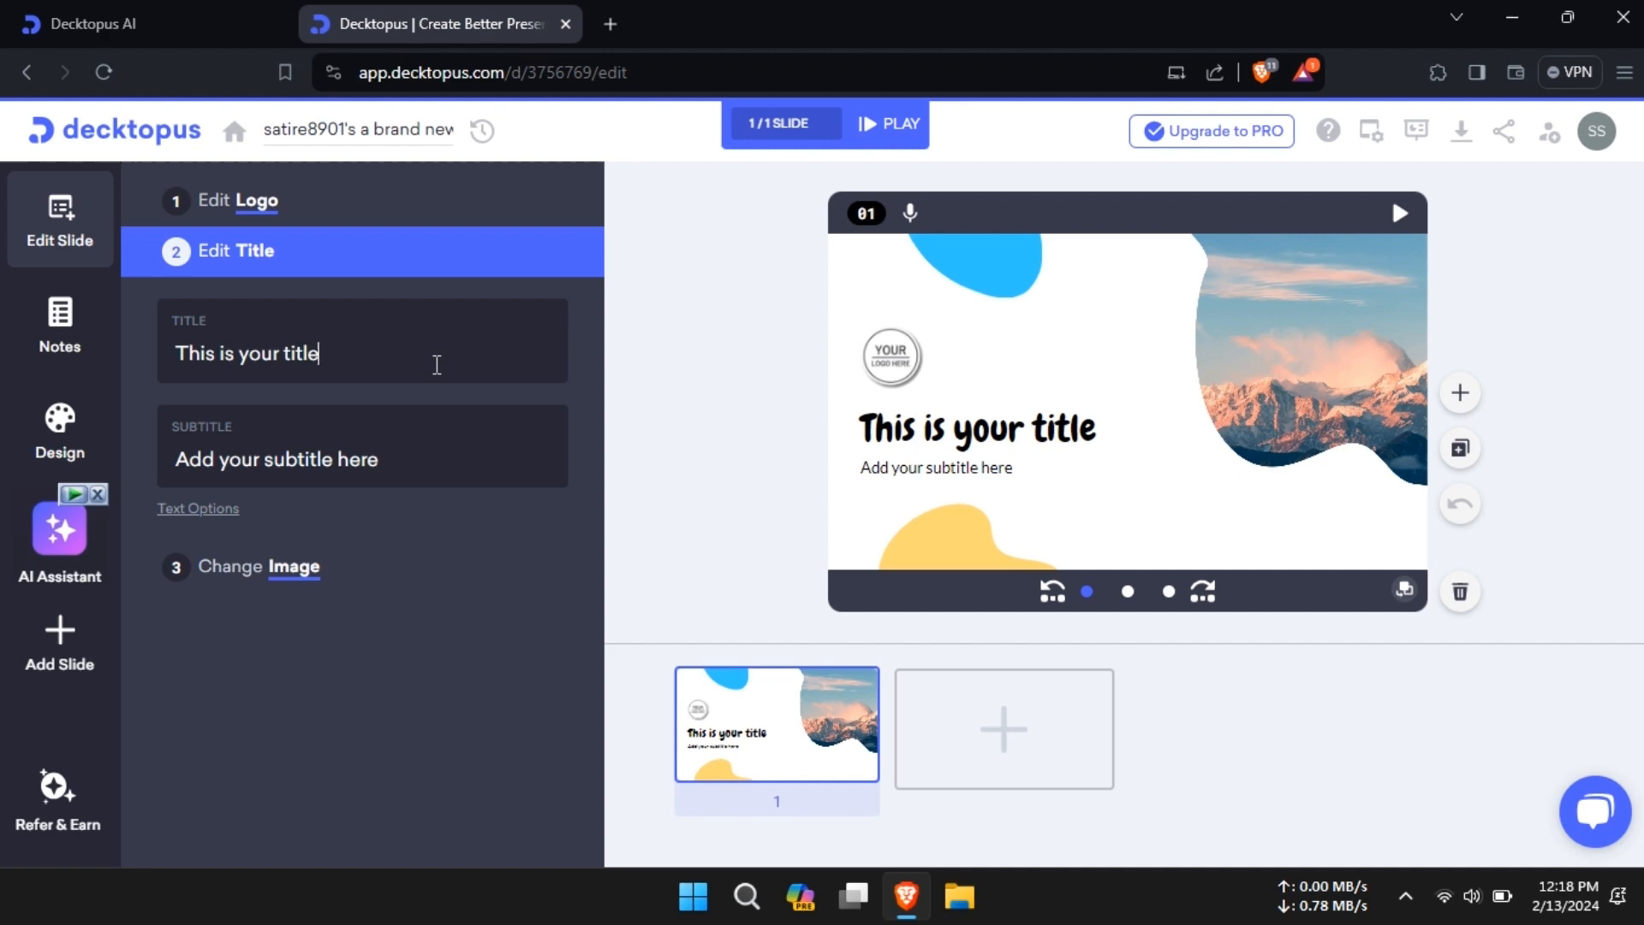
click(1003, 728)
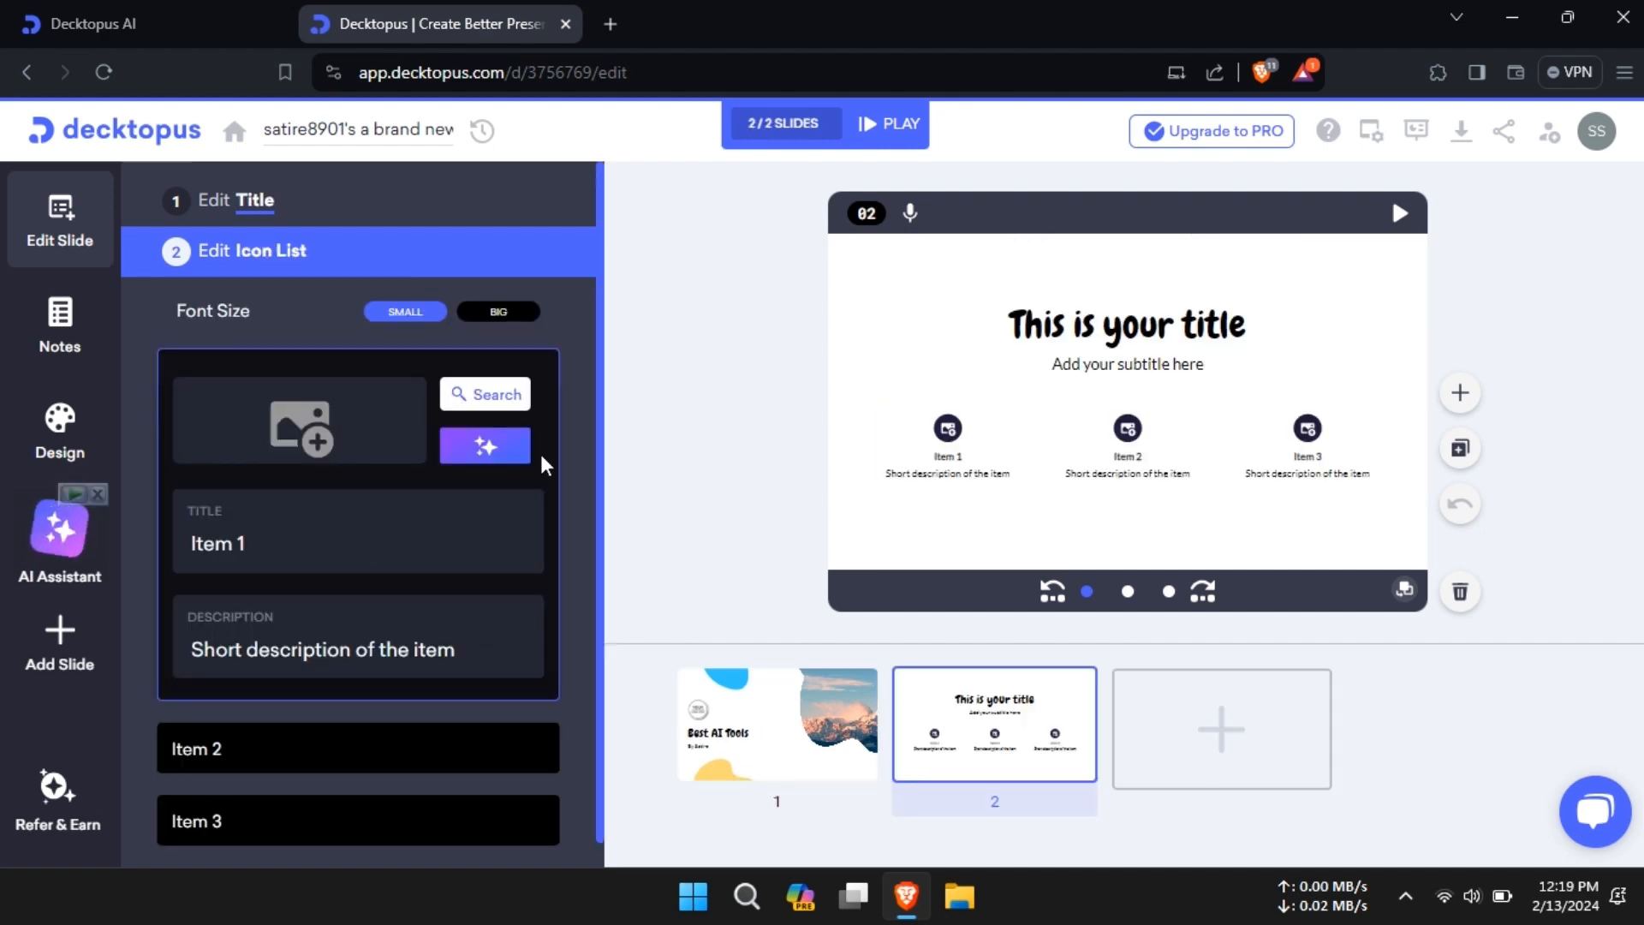
click(485, 394)
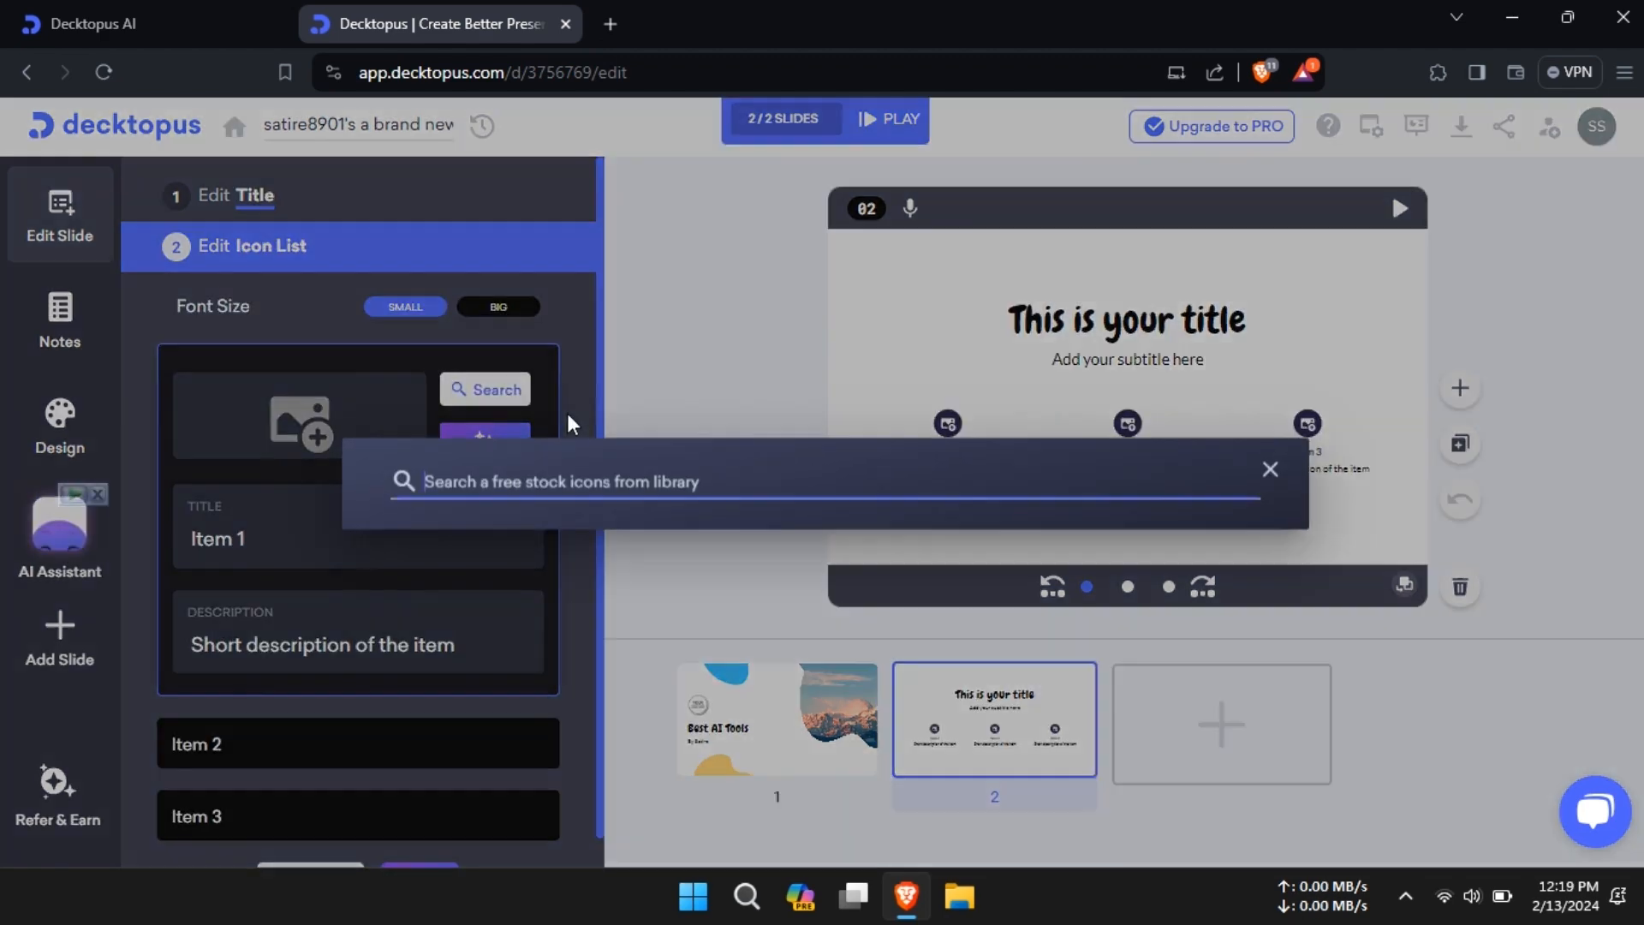
mouse_move(751, 467)
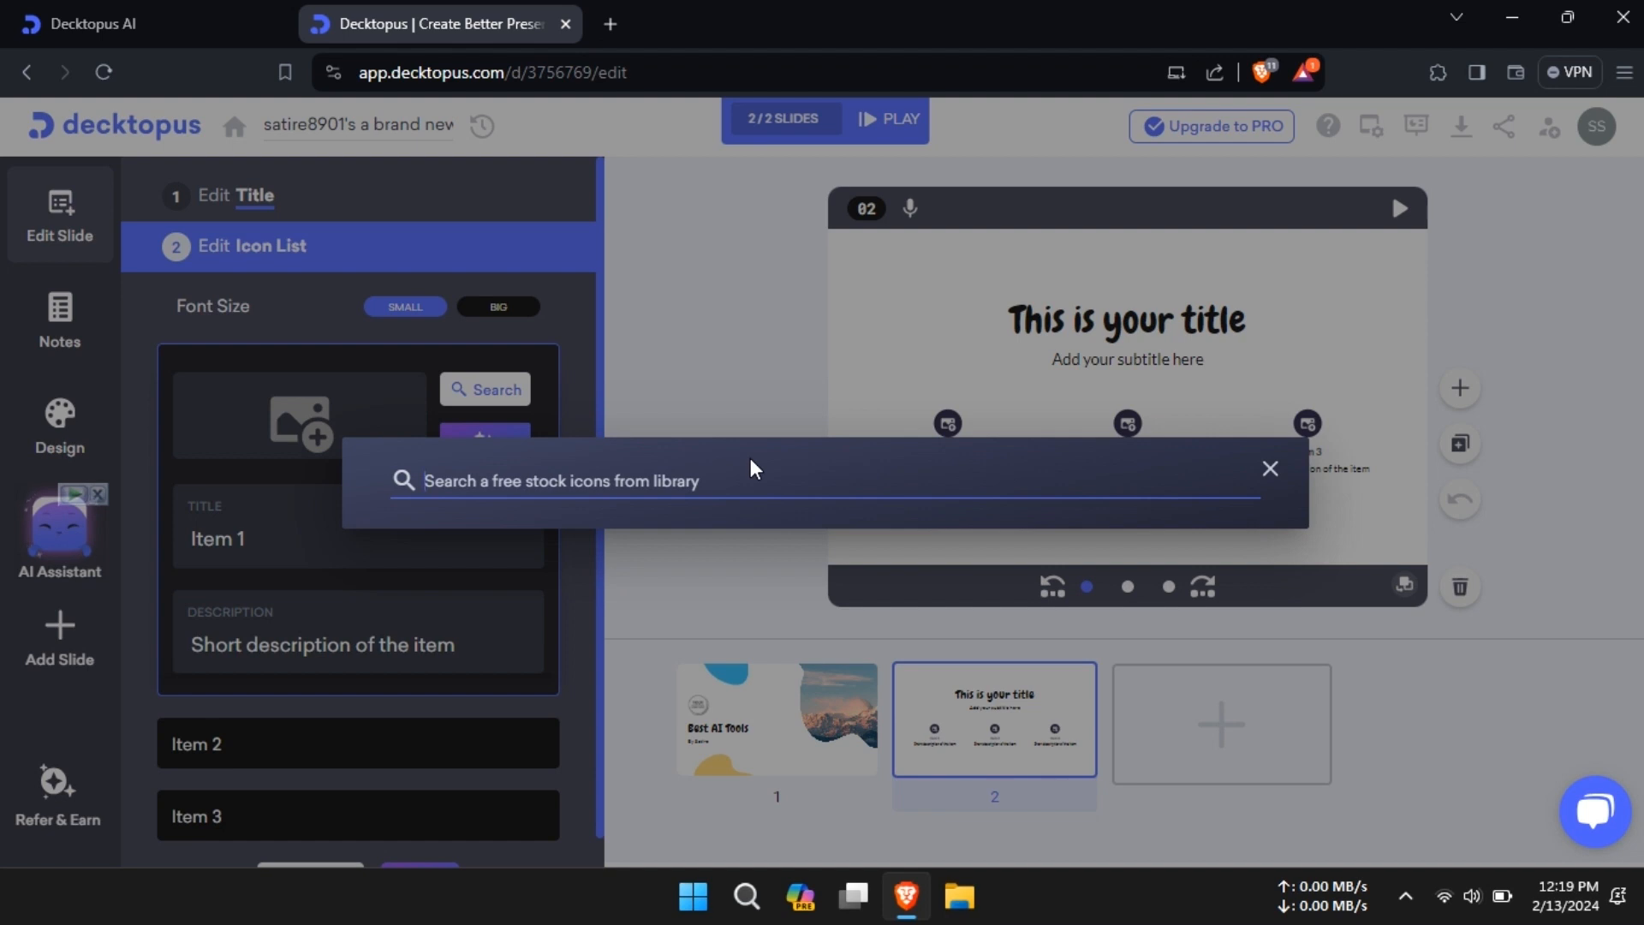
text(cha)
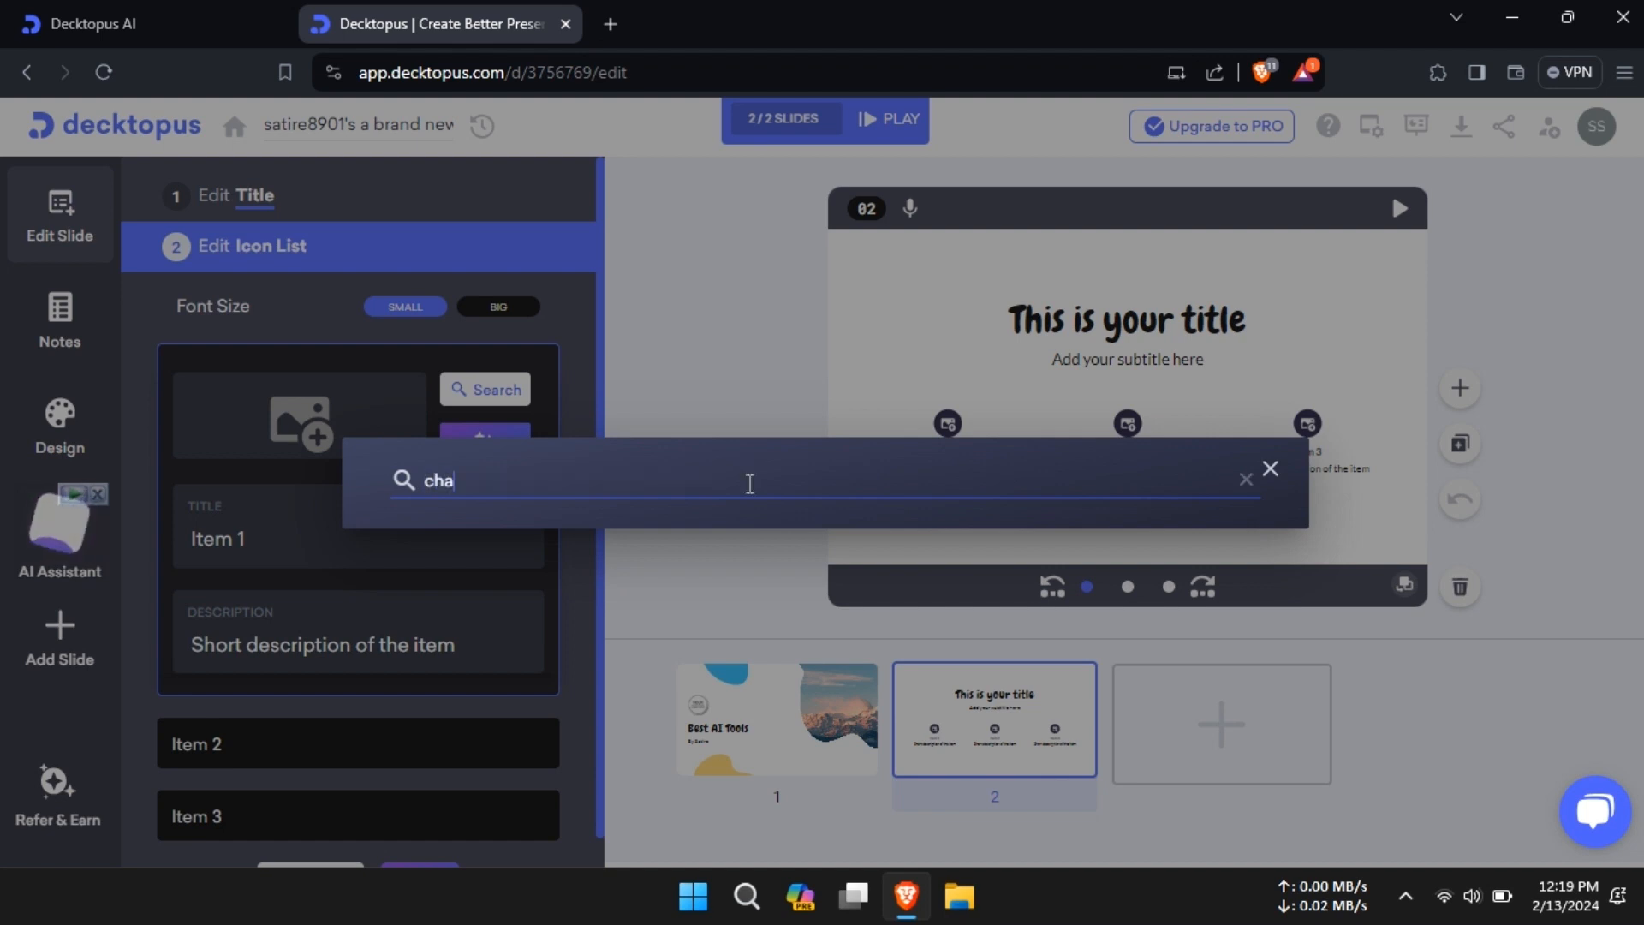
text(tgpt)
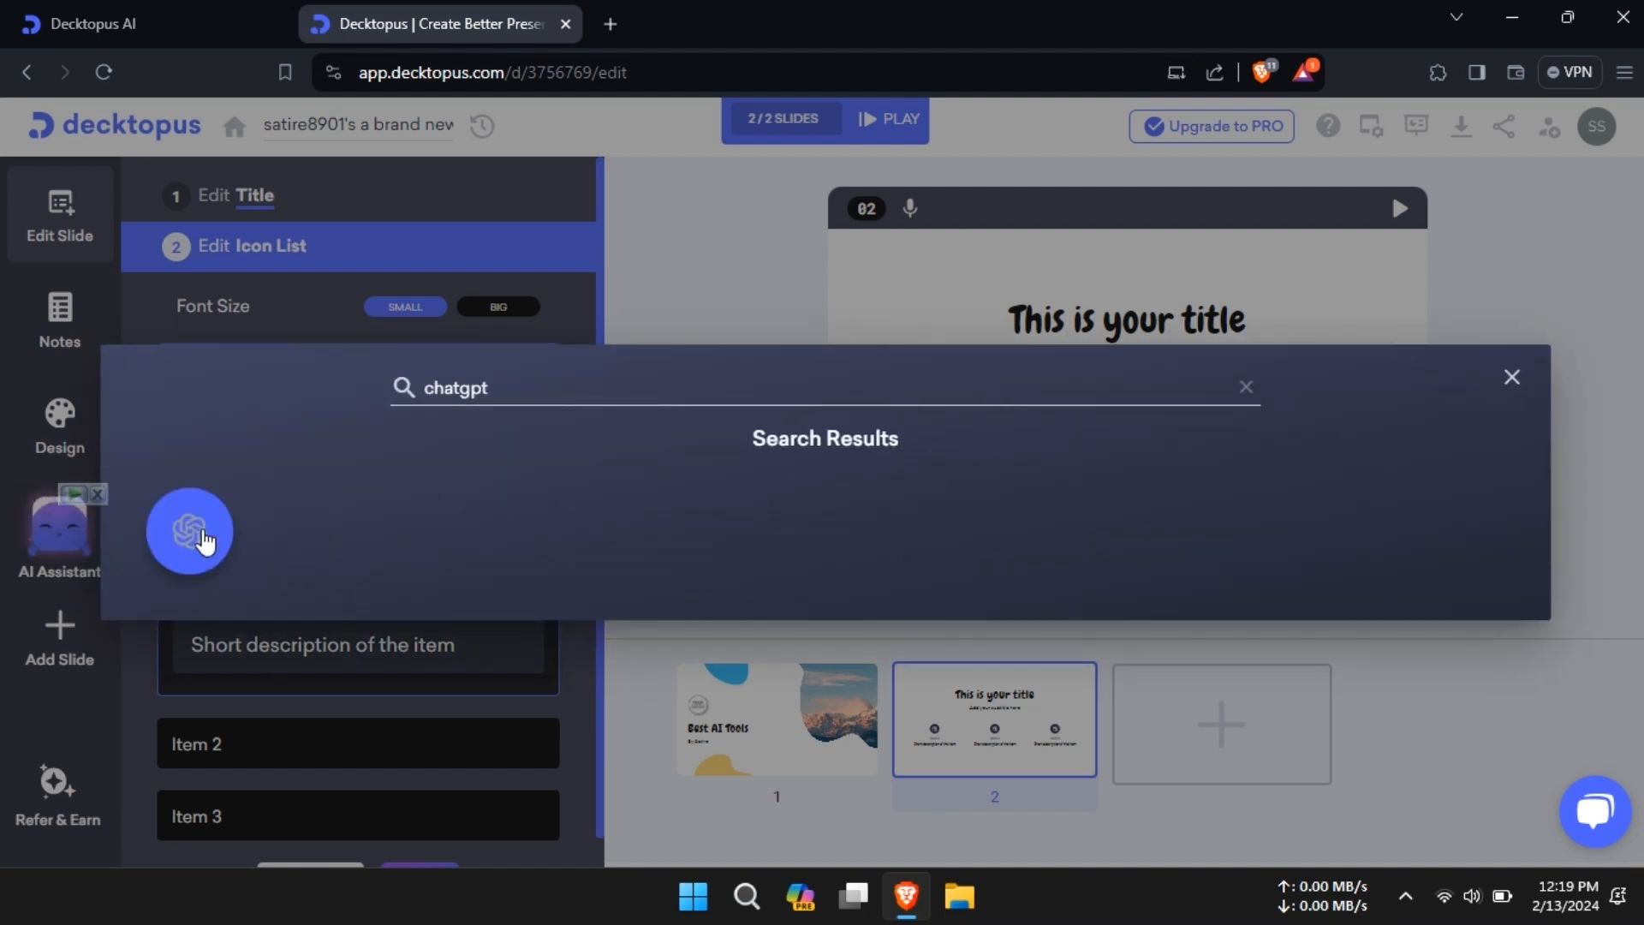
click(1510, 377)
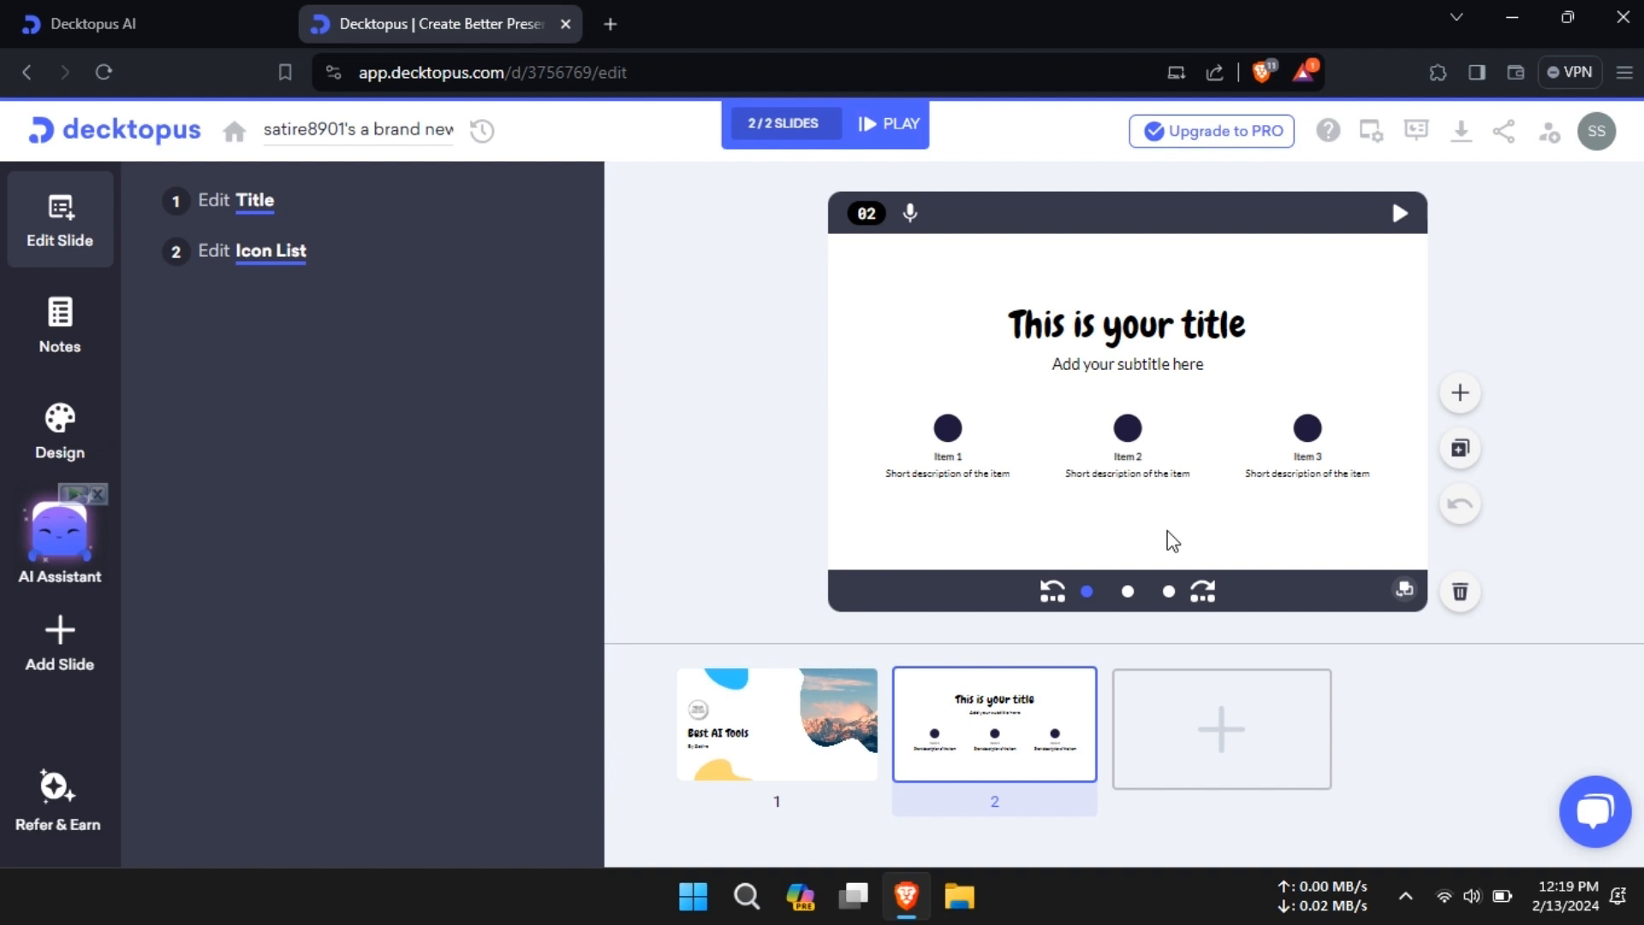
Browse the slide layout library, slide notes and Cheerful design themes, then the pricing page
click(251, 251)
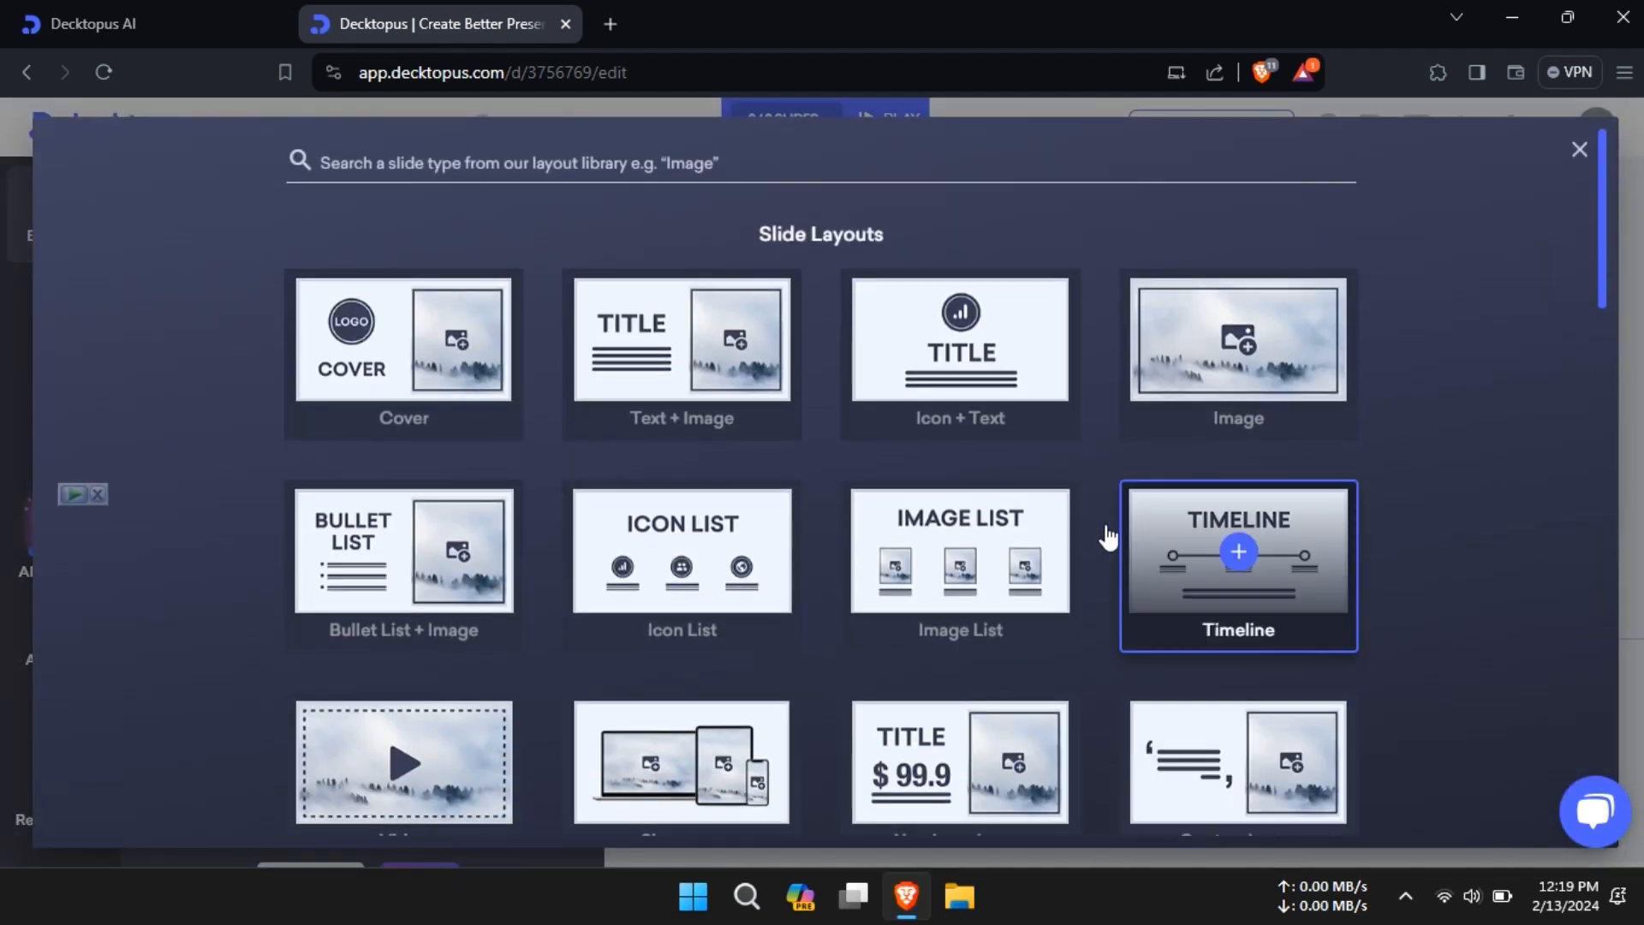
scroll(down, 3)
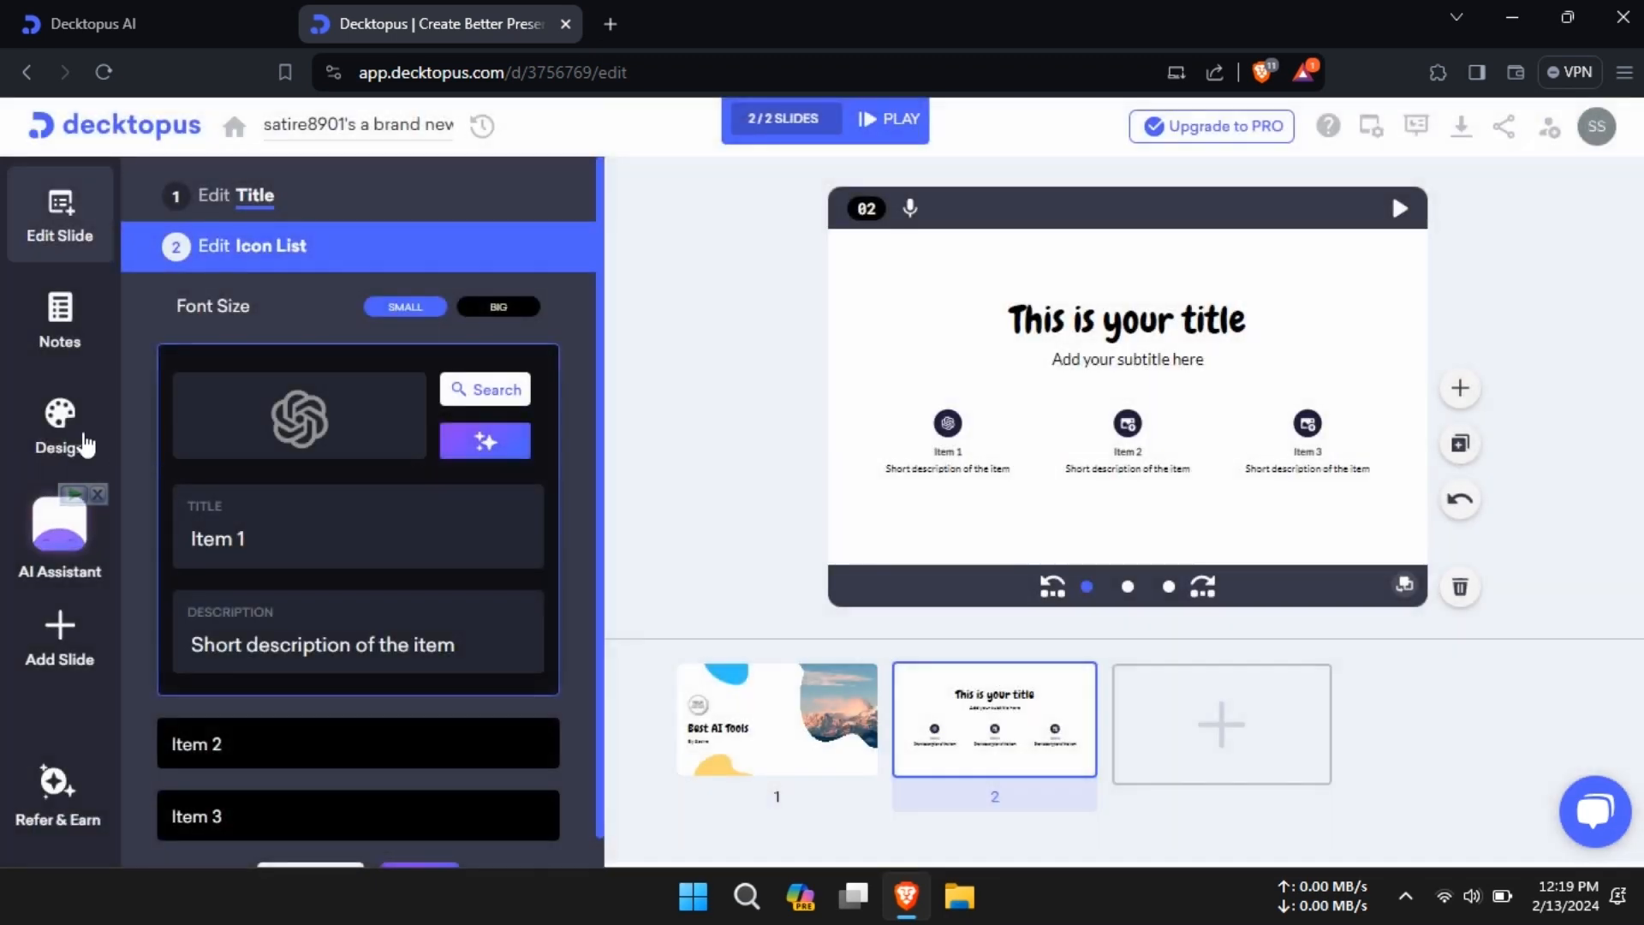
click(60, 319)
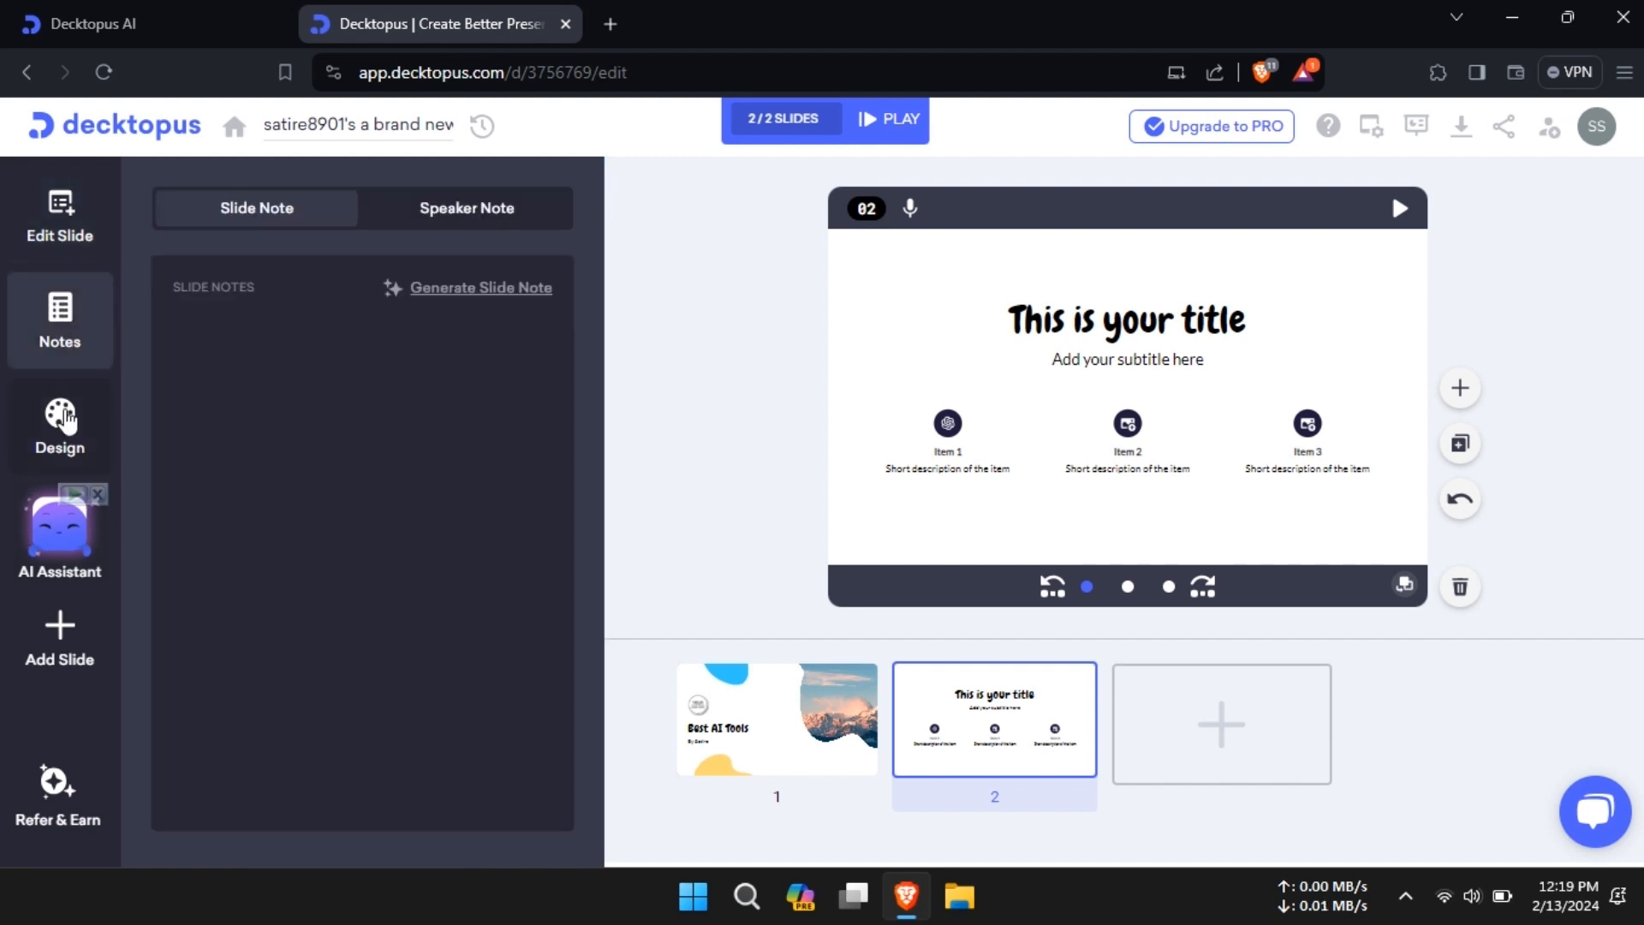
click(59, 425)
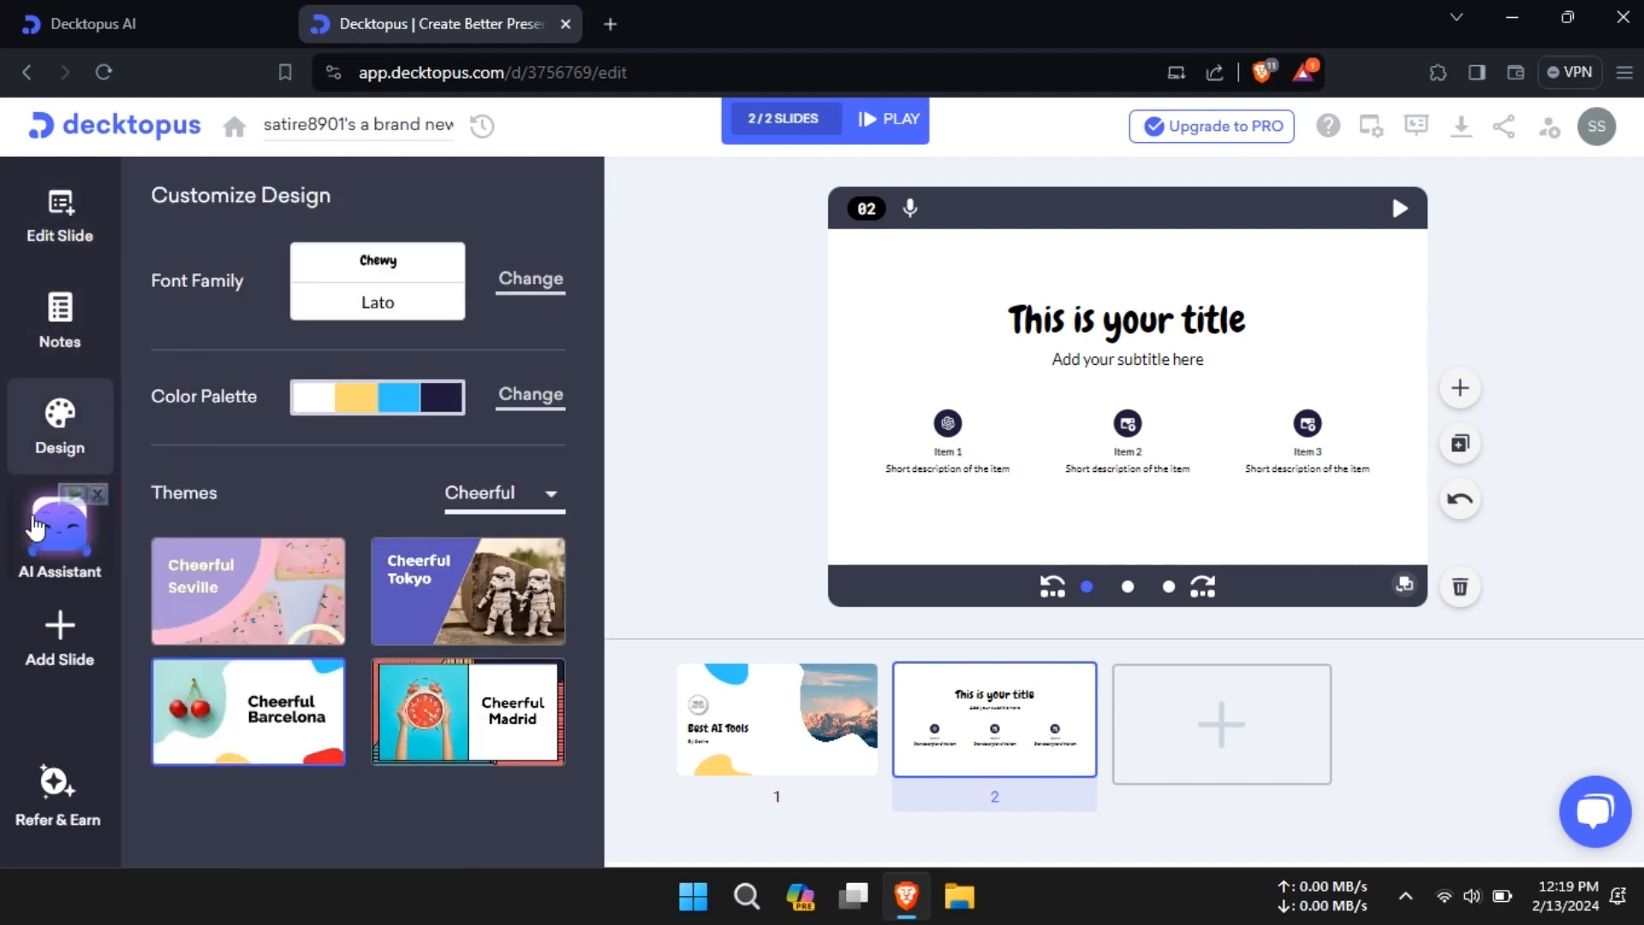
click(1211, 127)
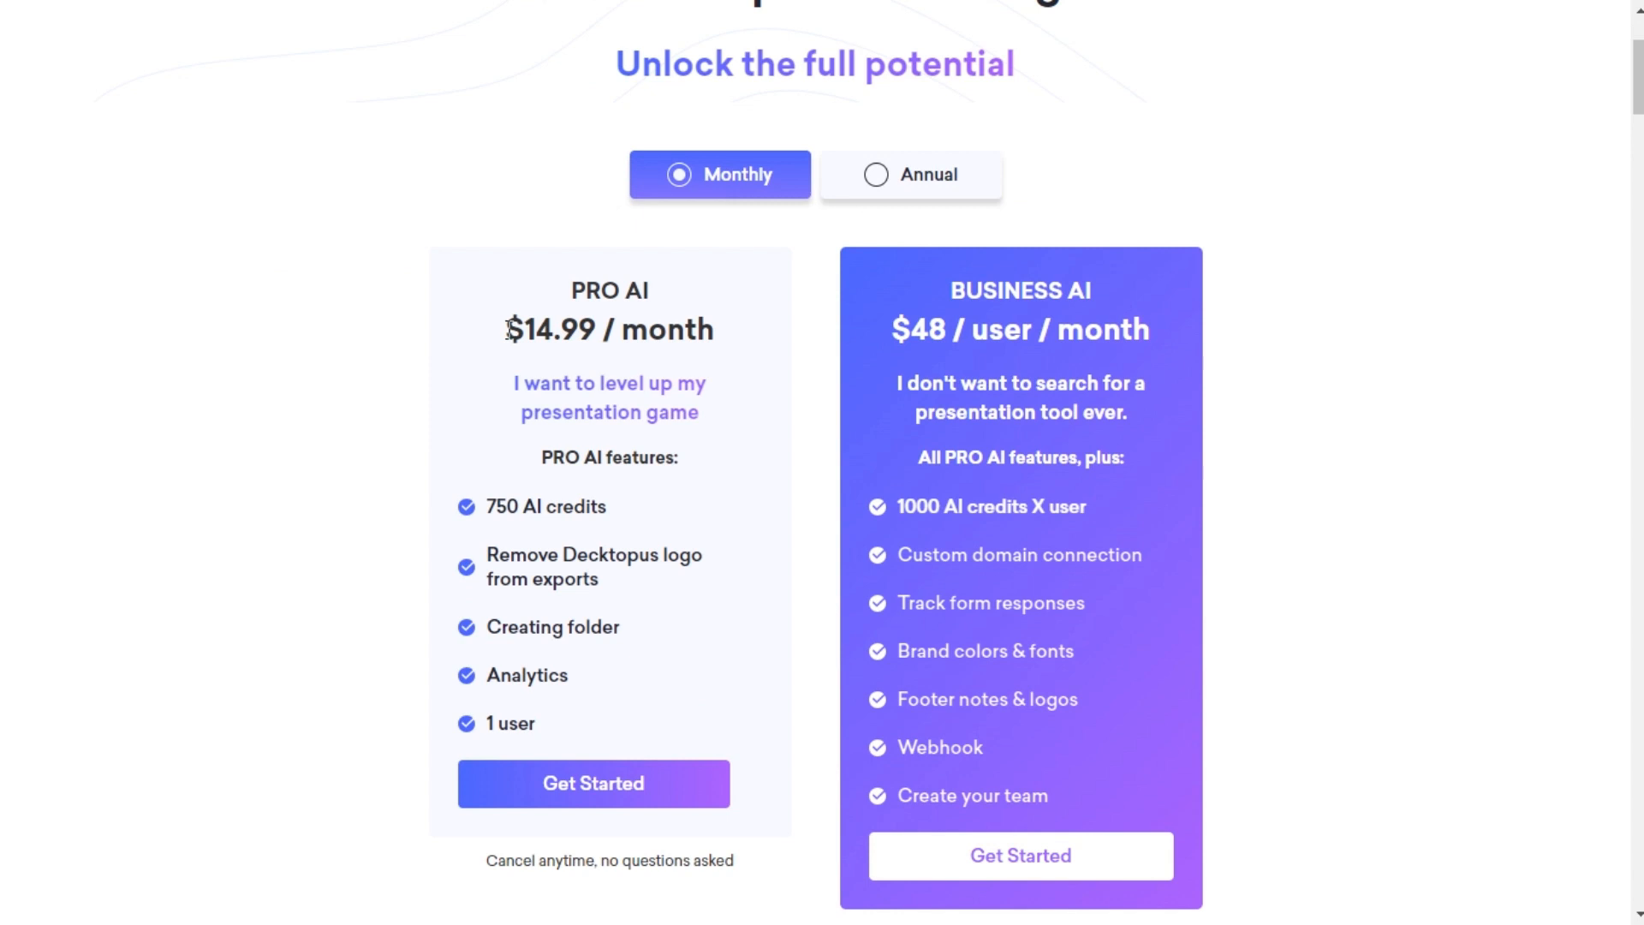
Switch pricing to Annual billing: PRO AI $9.99/month, Business AI $36.99/user/month
double_click(1019, 331)
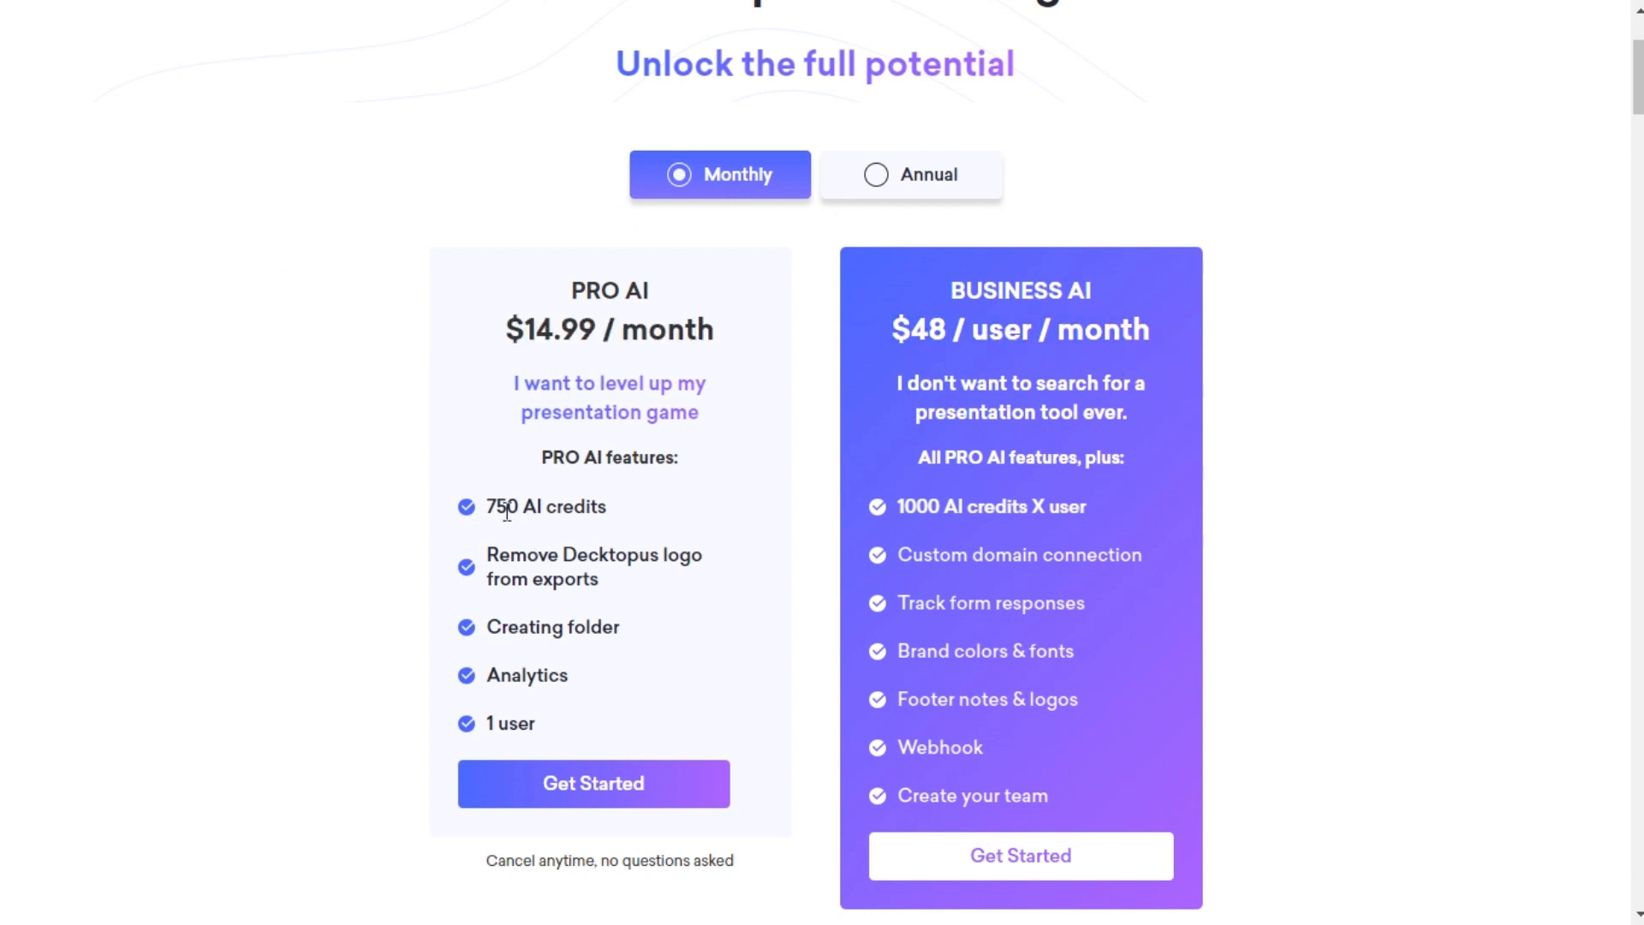
mouse_move(684, 816)
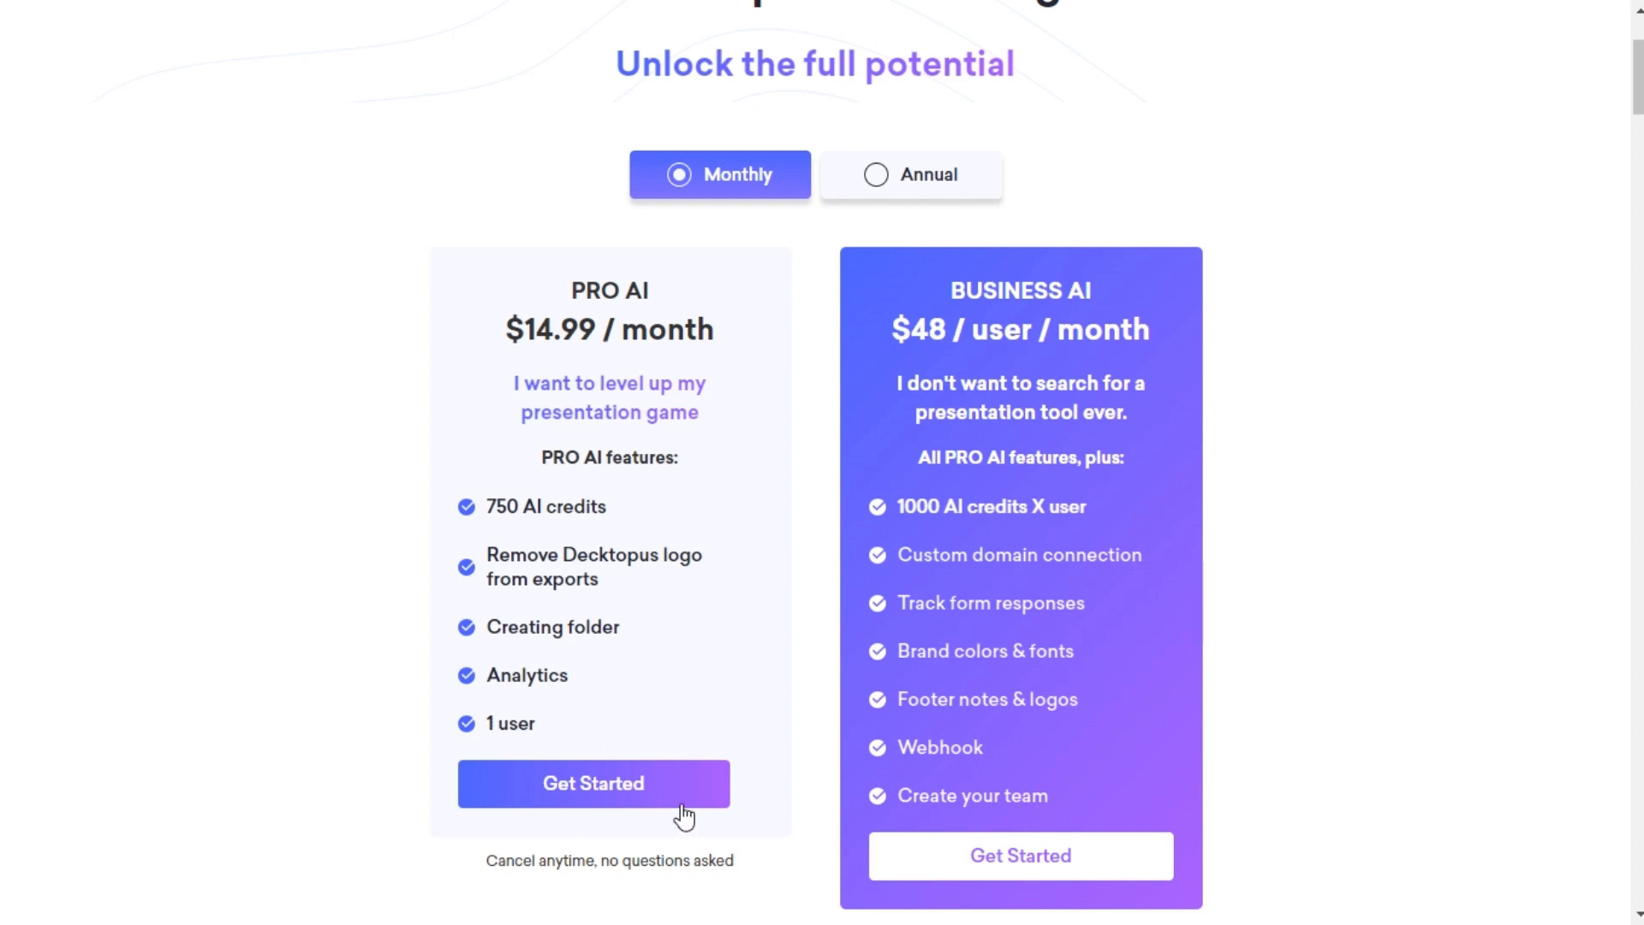
mouse_move(976, 603)
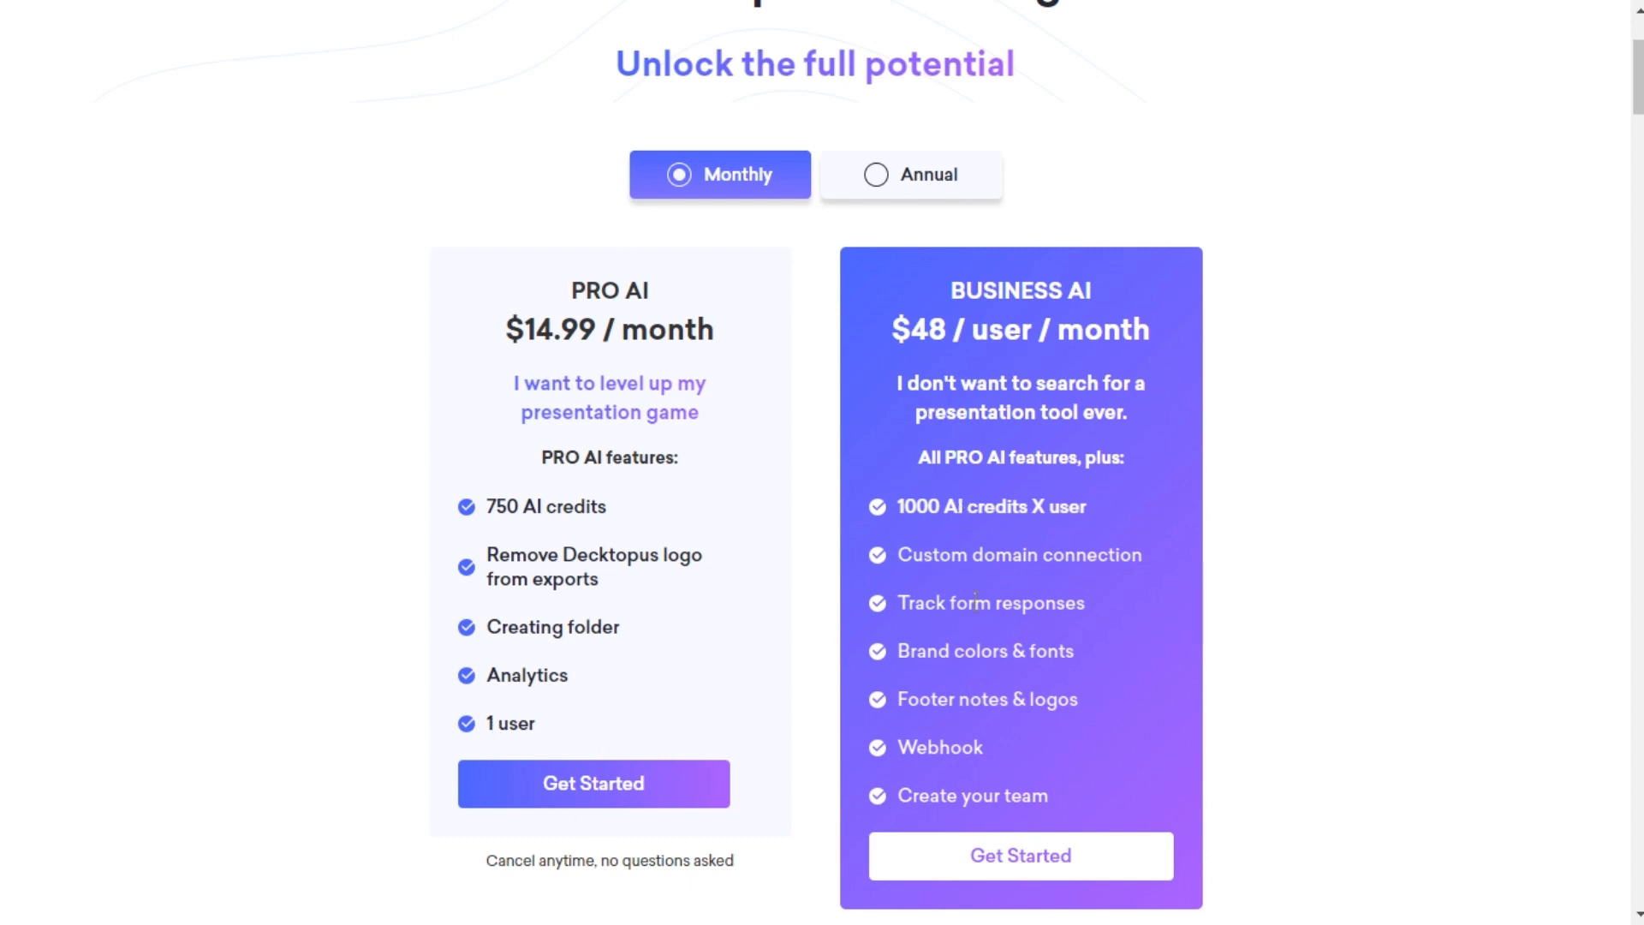
click(911, 174)
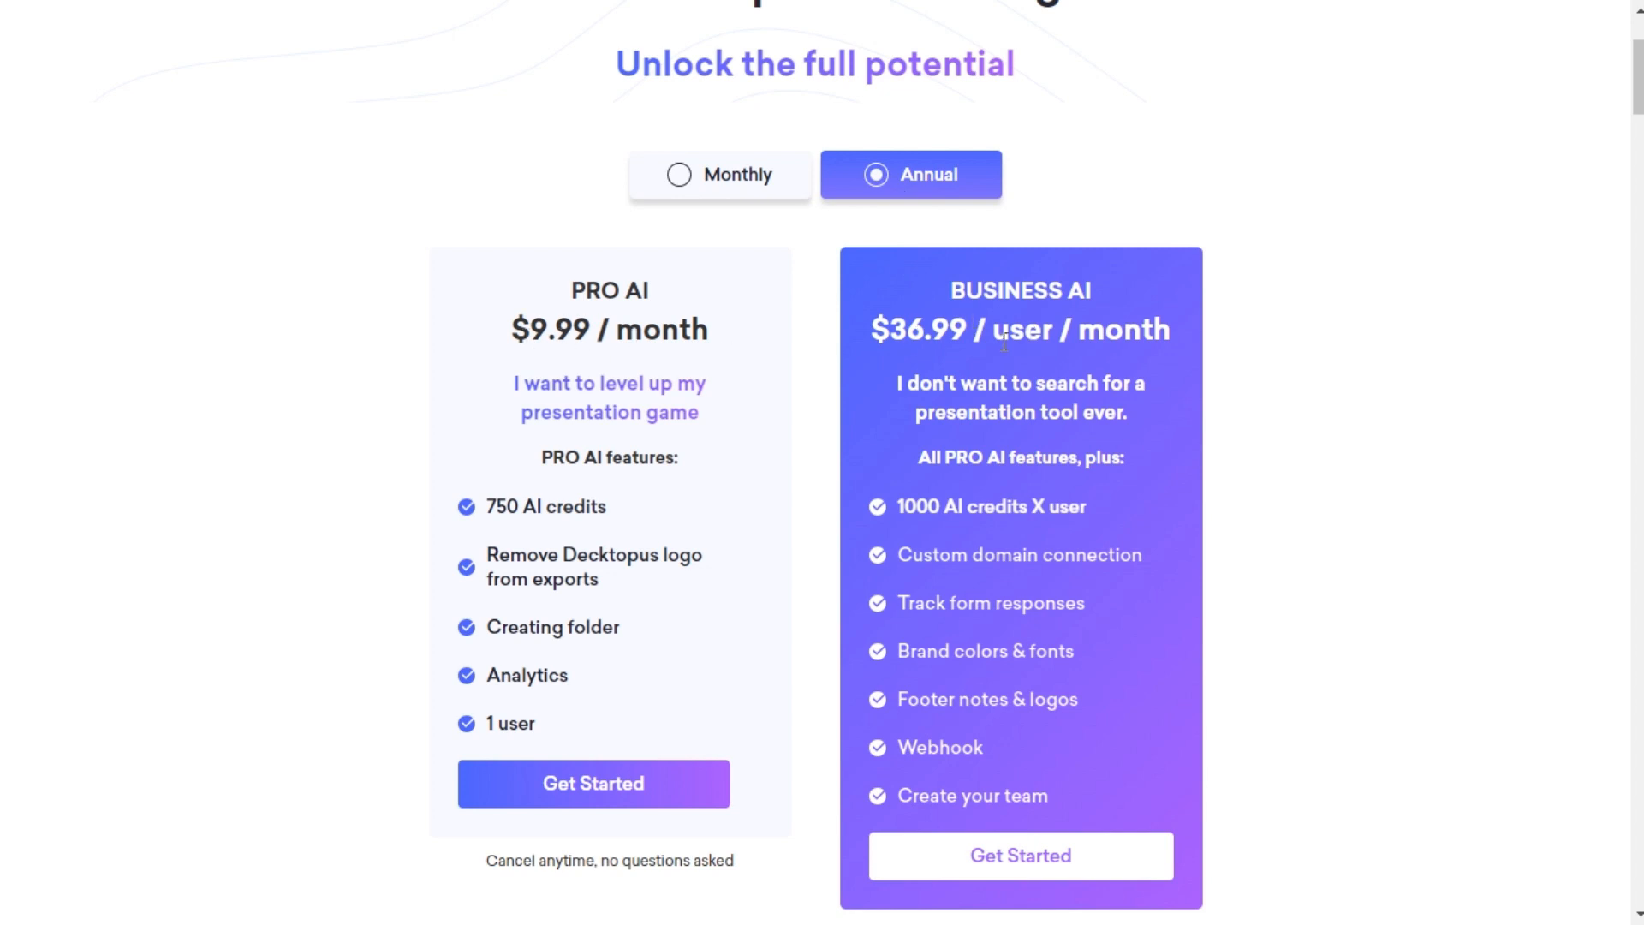
Scroll the Free, PRO AI and Business AI comparison table down to Sharing & Exports
scroll(down, 3)
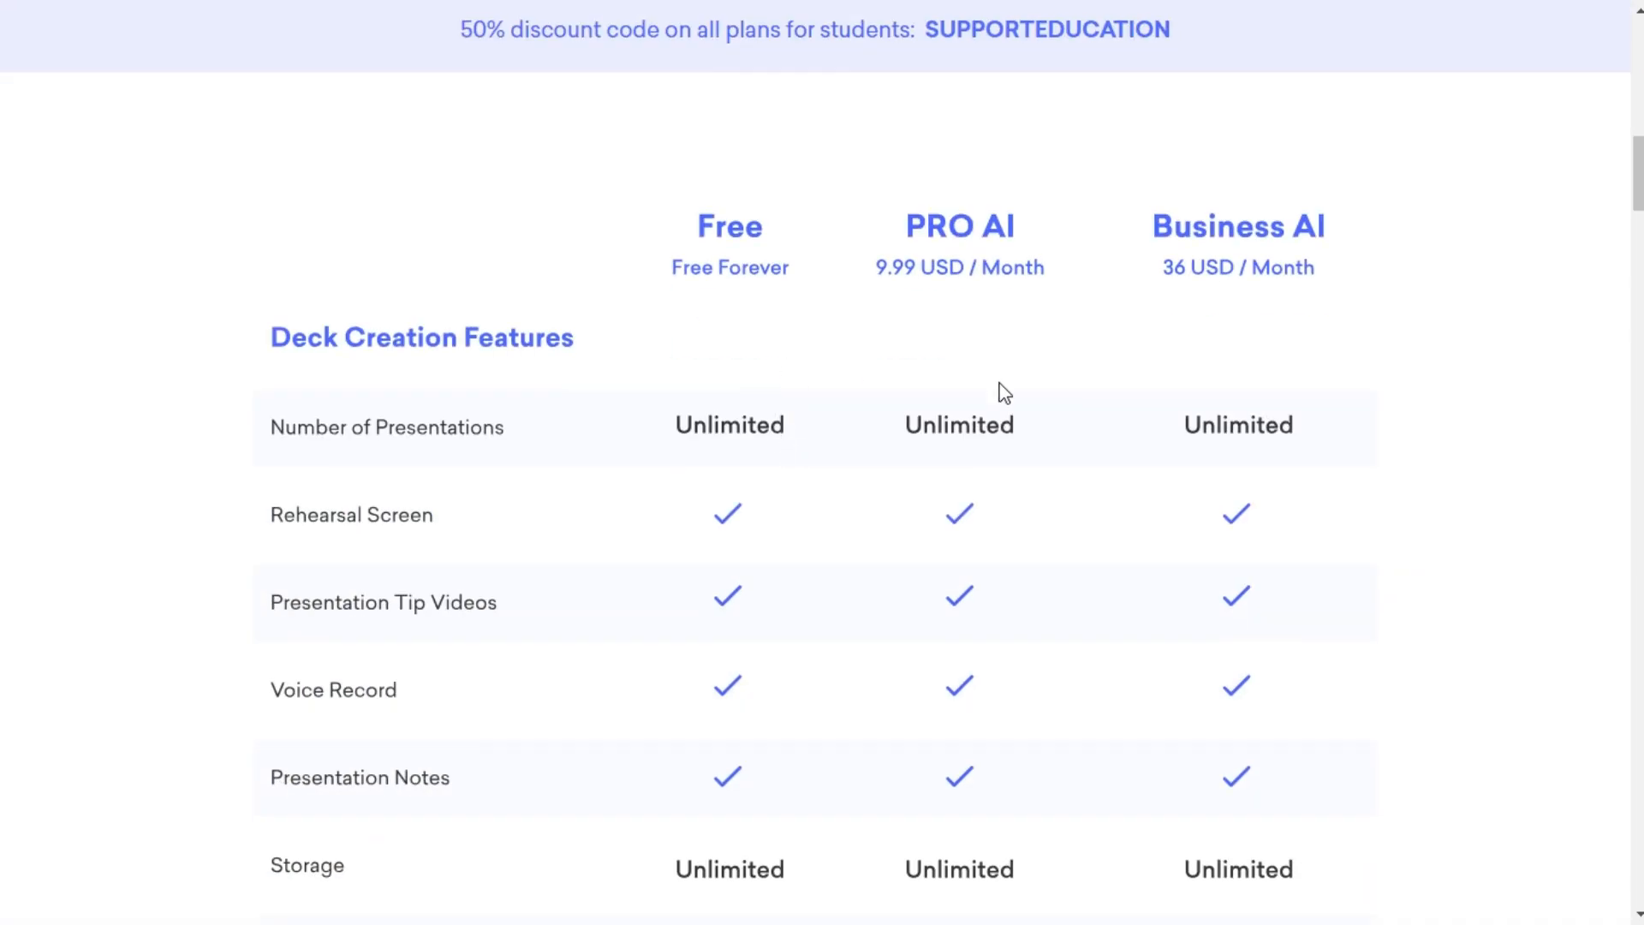
scroll(down, 3)
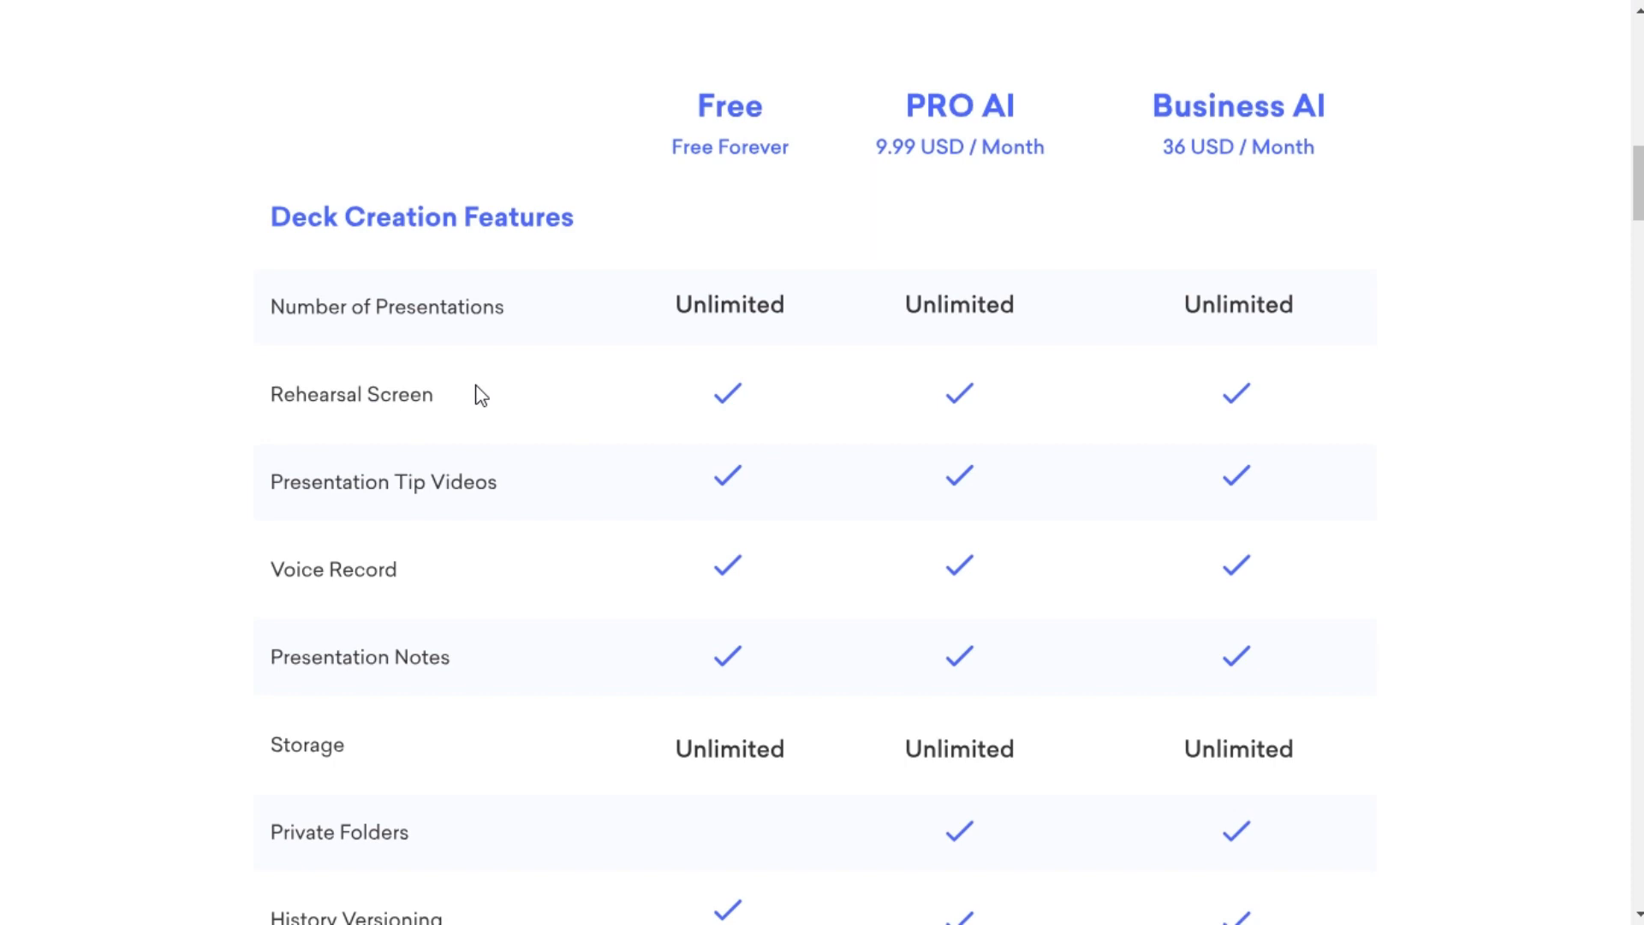
scroll(down, 3)
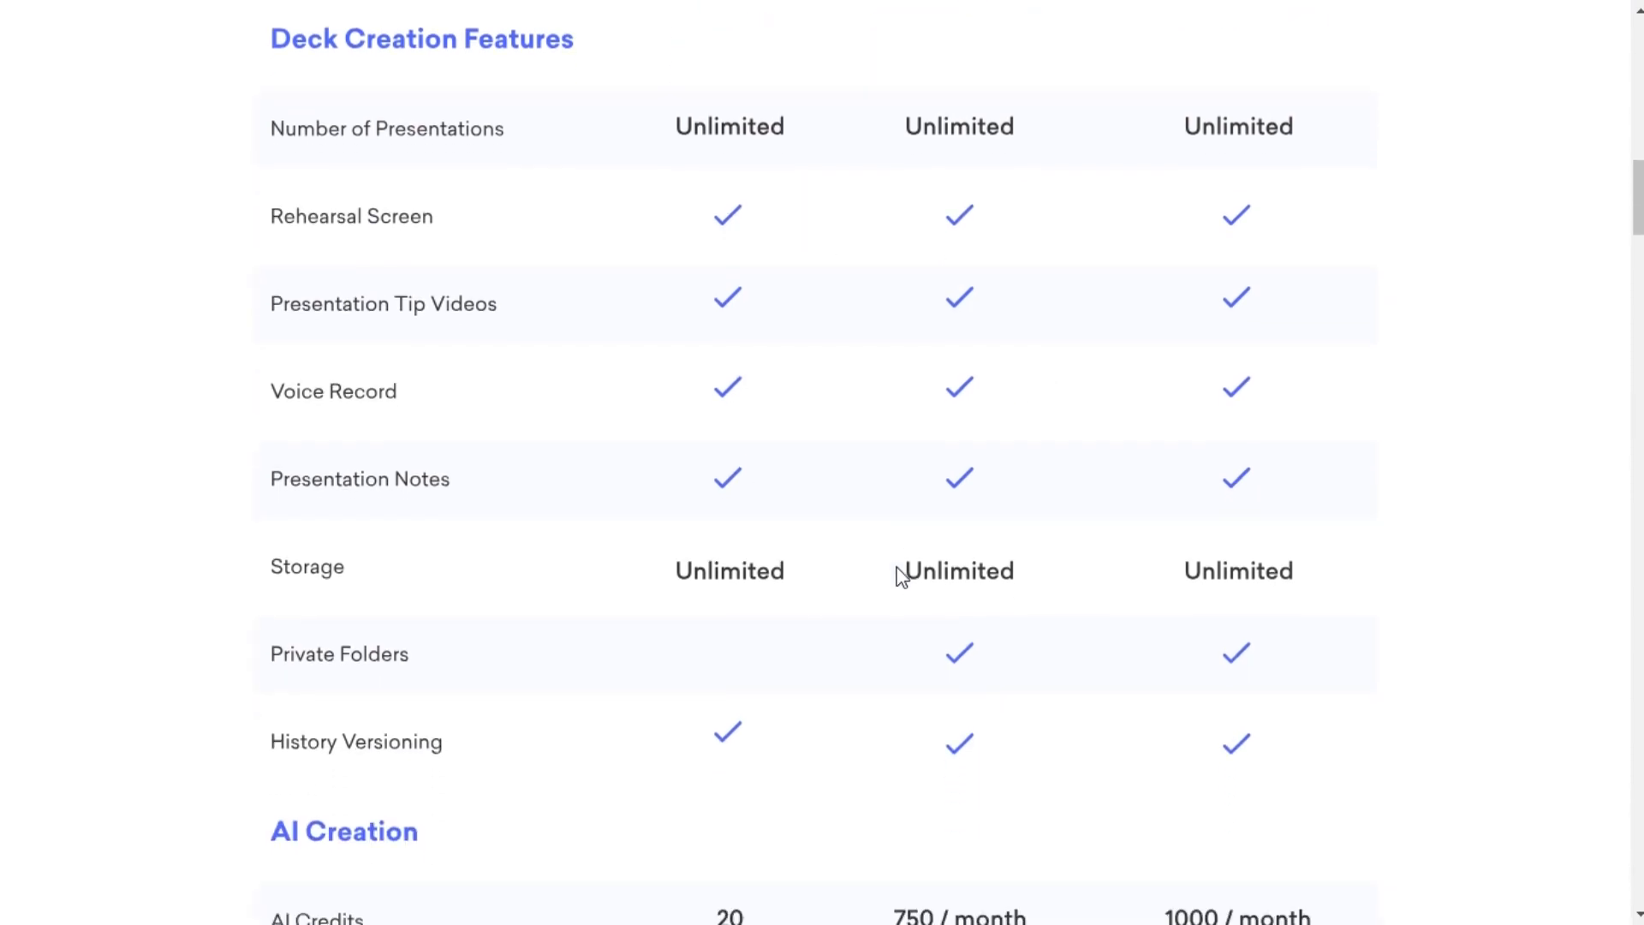
scroll(down, 3)
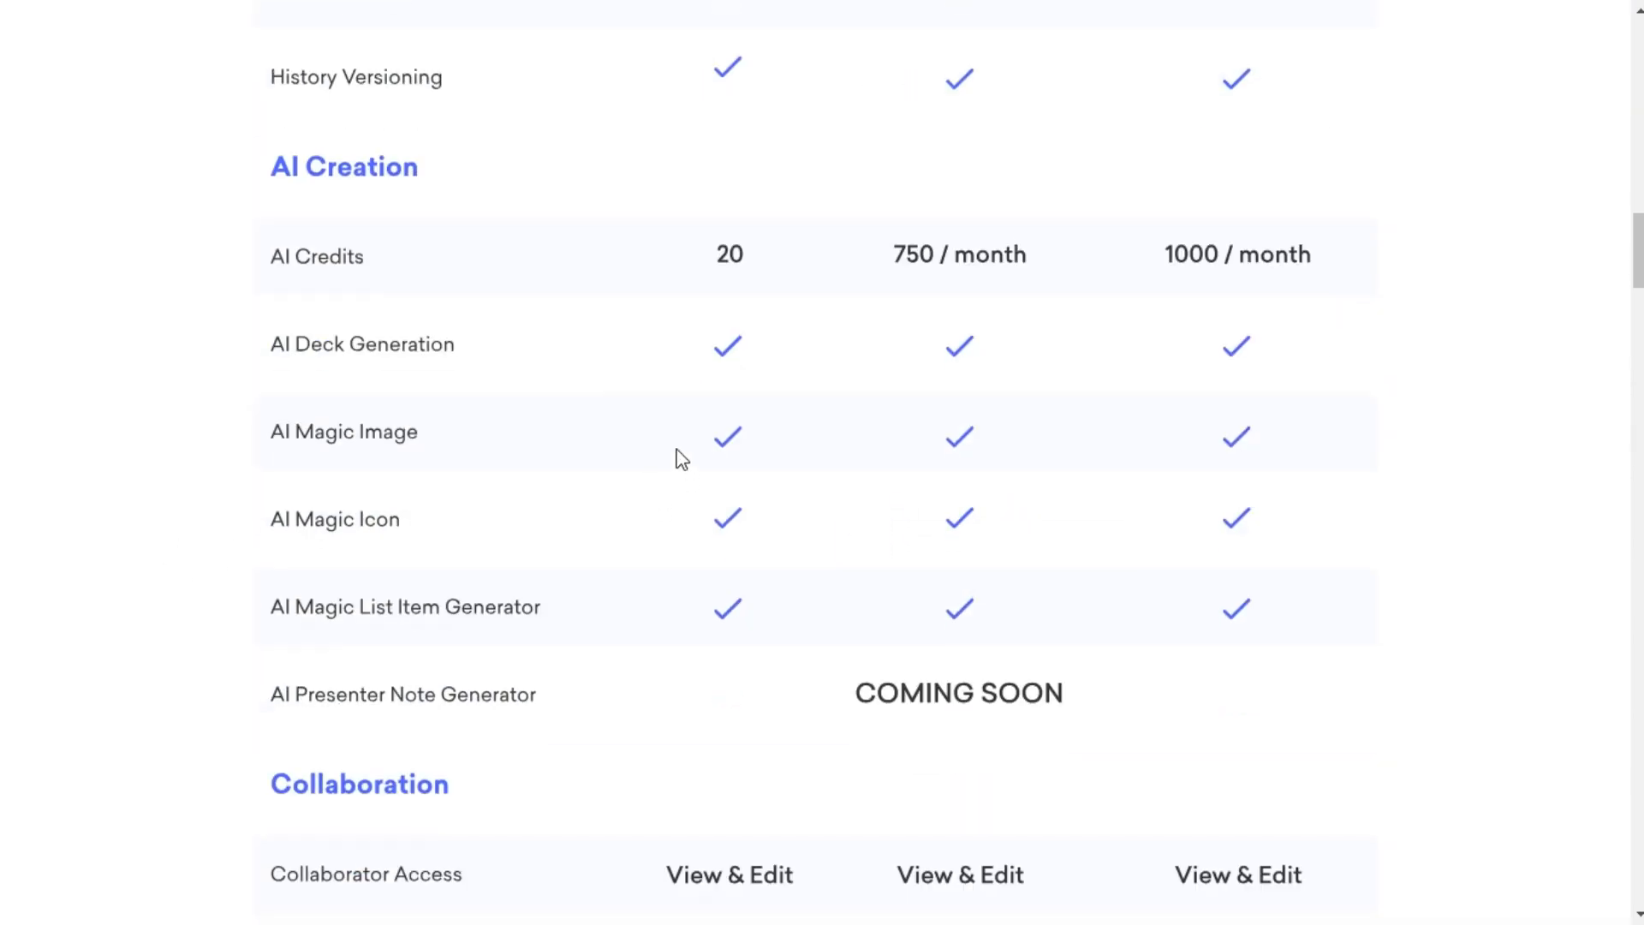
scroll(down, 3)
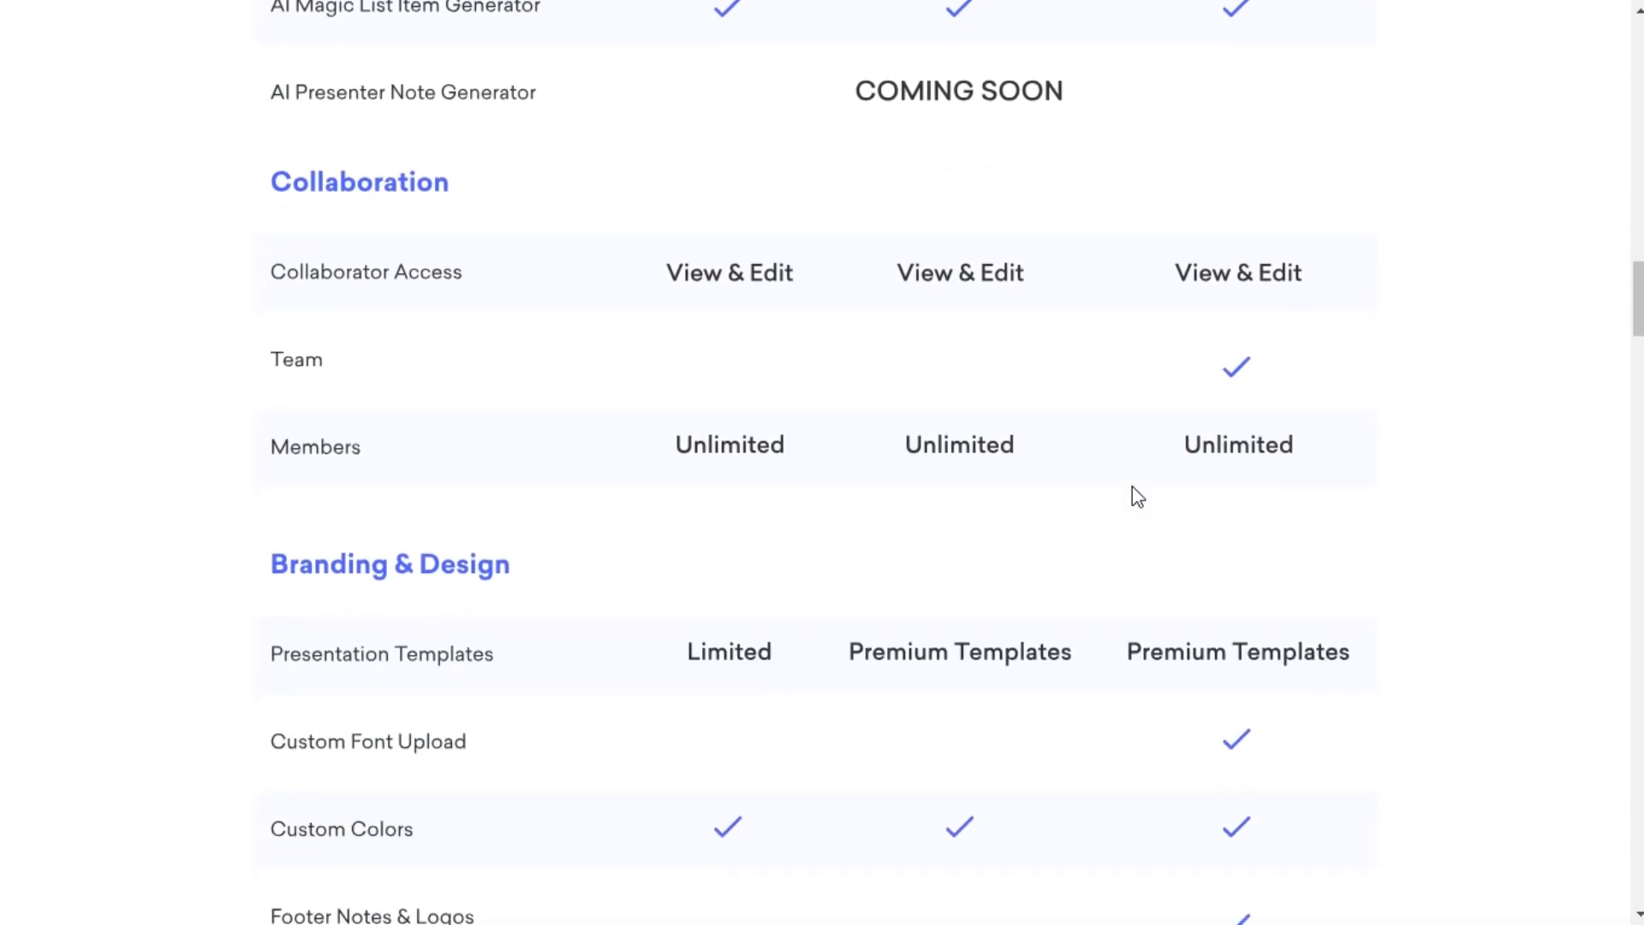
scroll(down, 3)
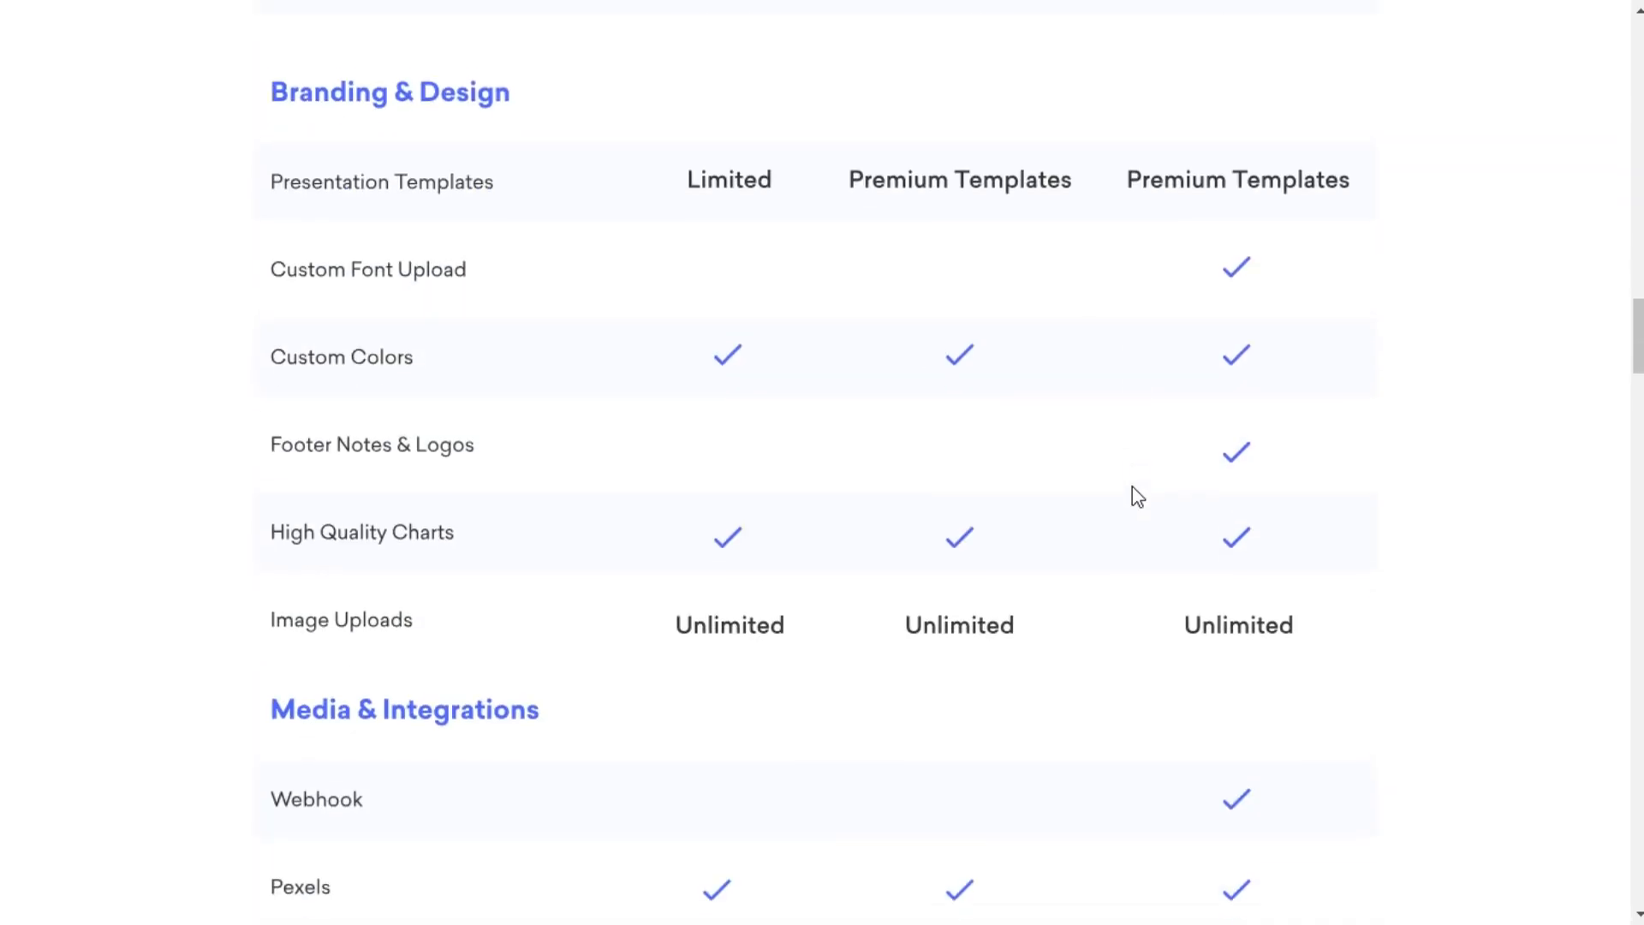
scroll(down, 3)
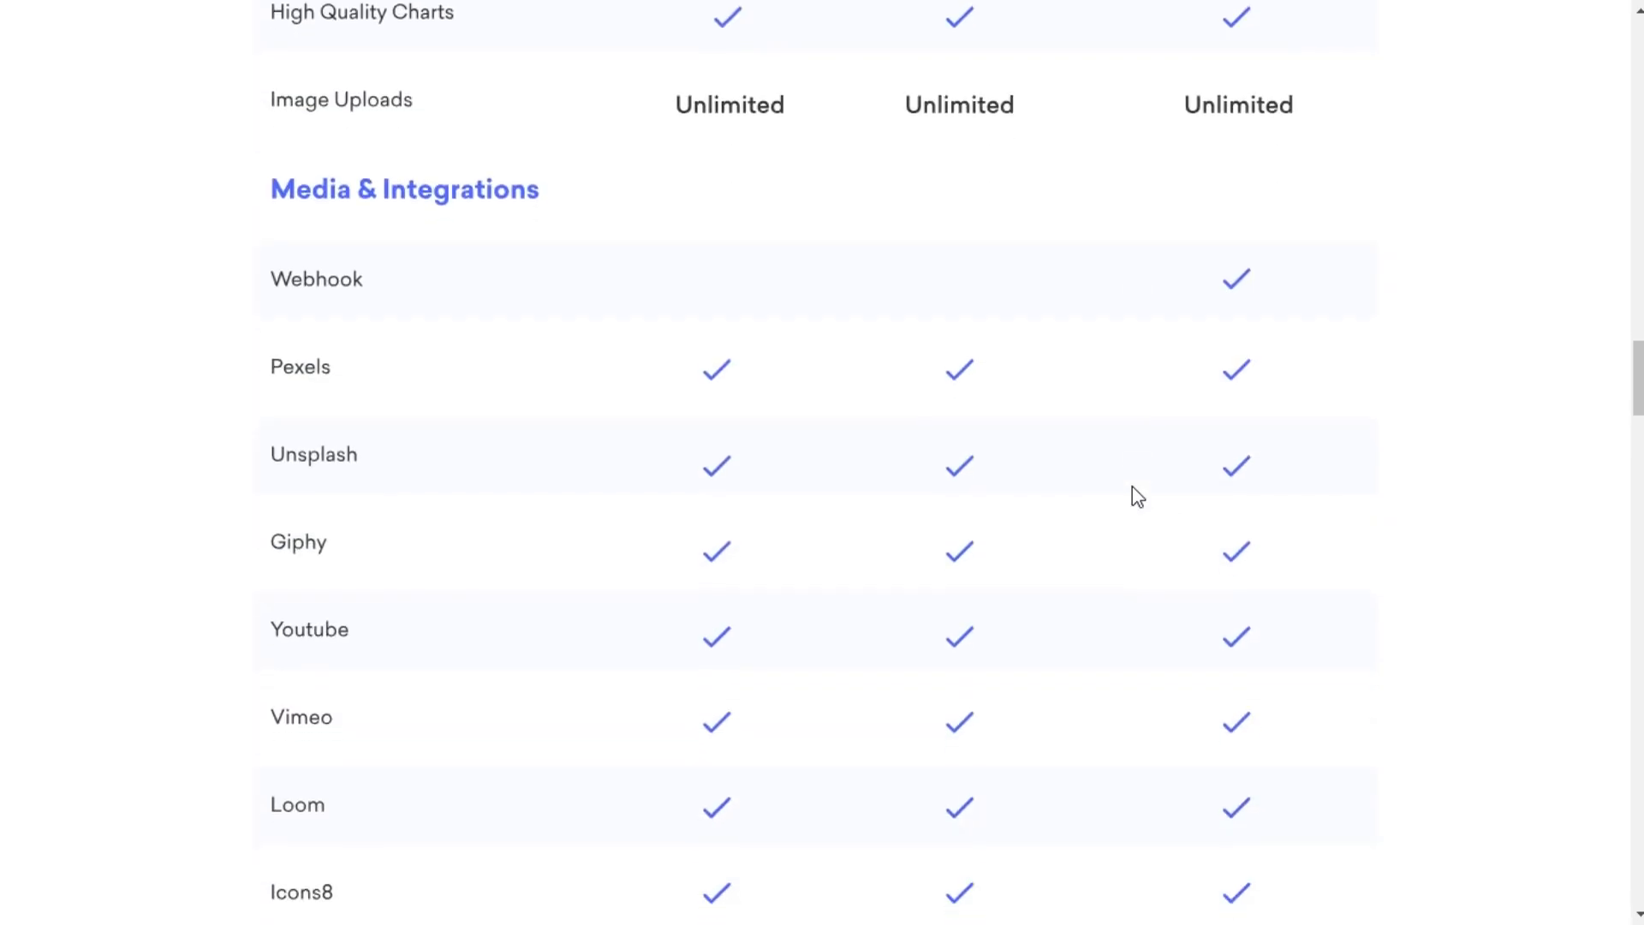
scroll(down, 3)
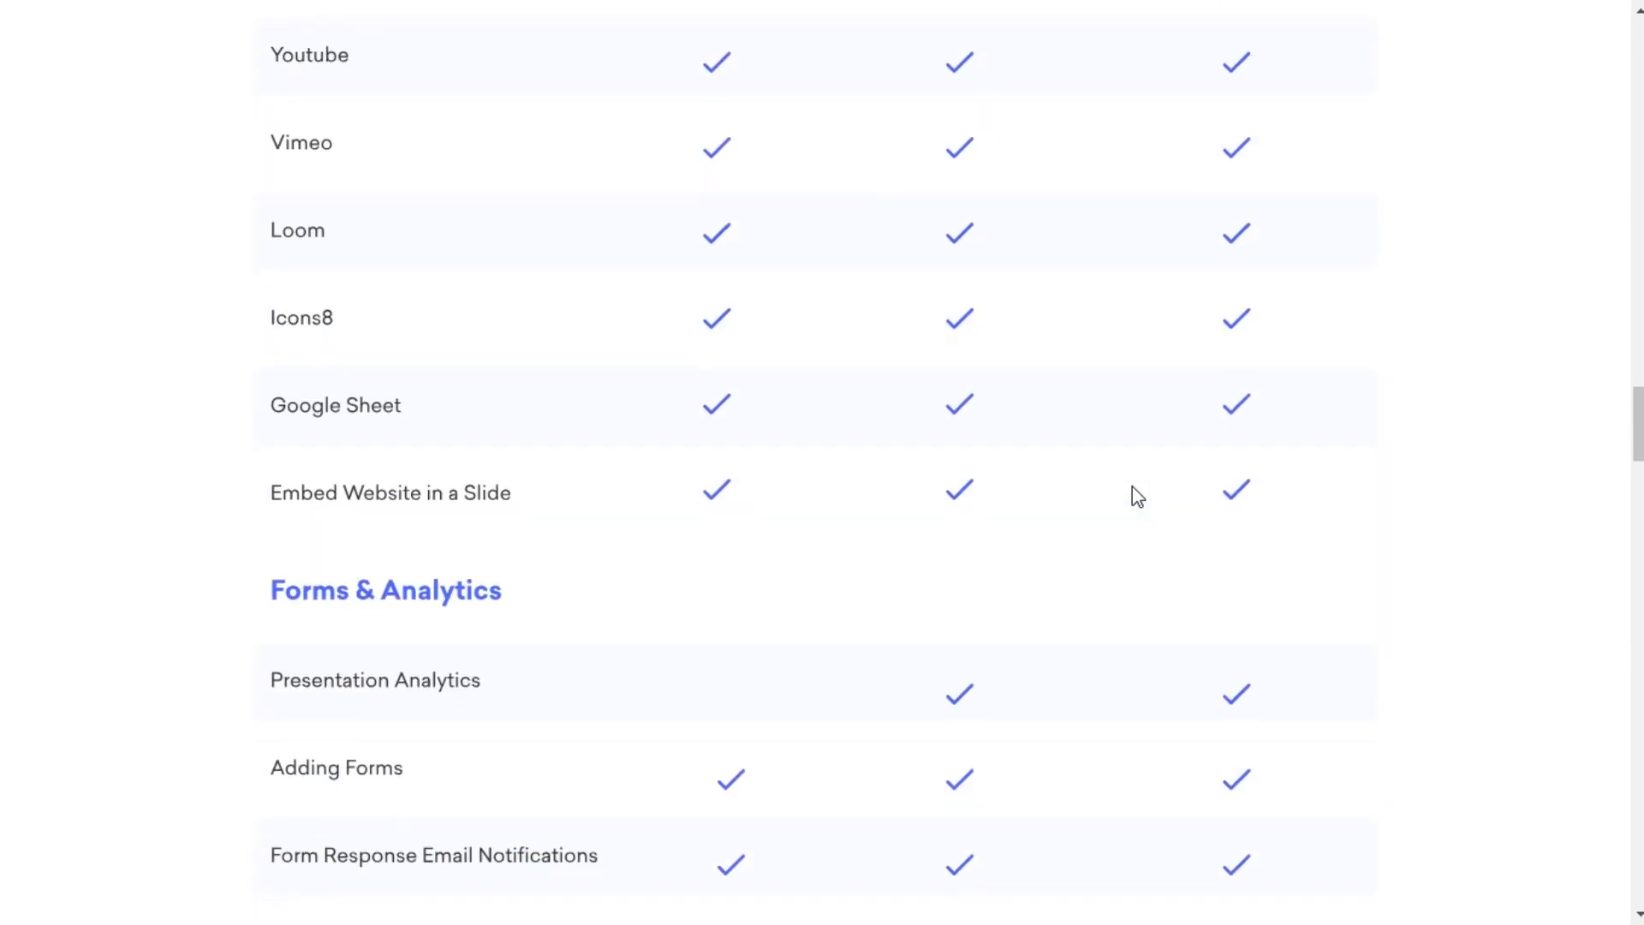
scroll(down, 3)
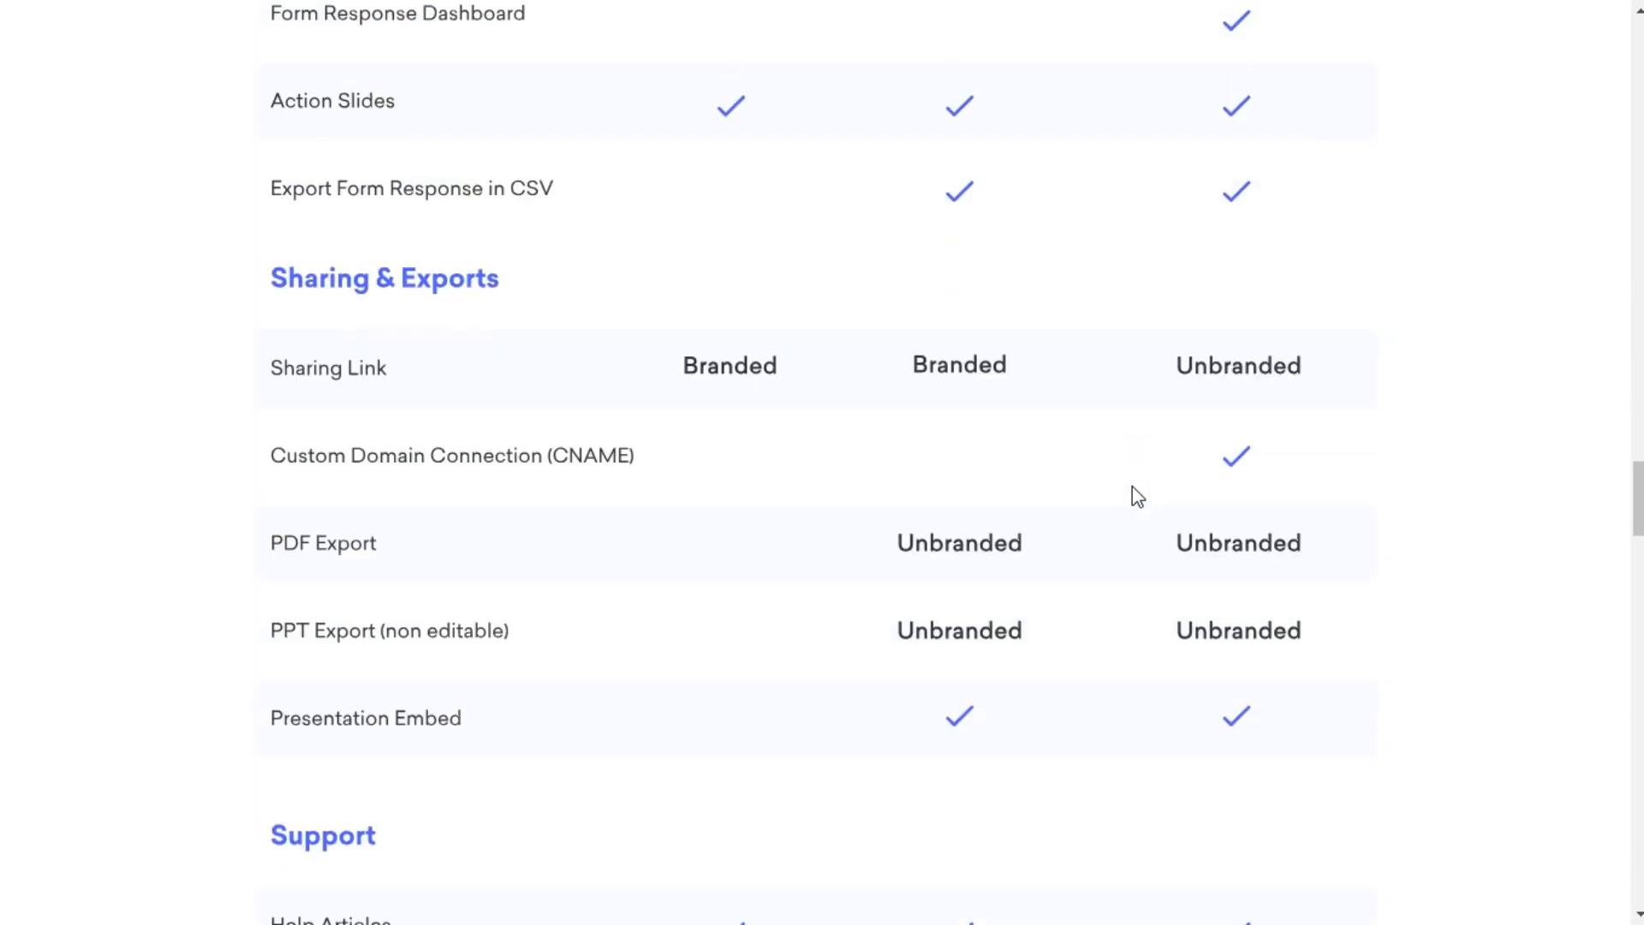